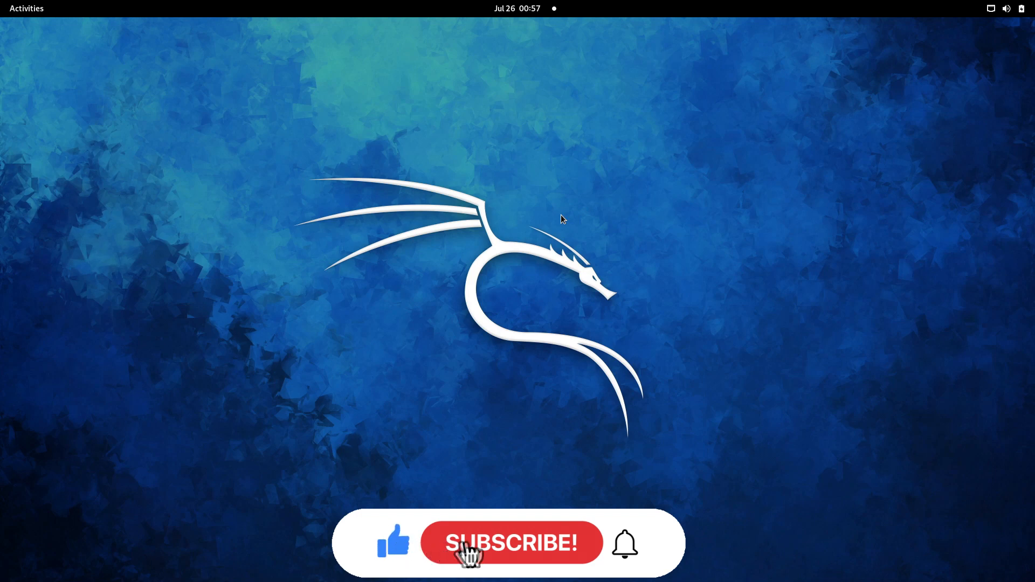
Launch Firefox ESR from the GNOME dock.
left_click(511, 542)
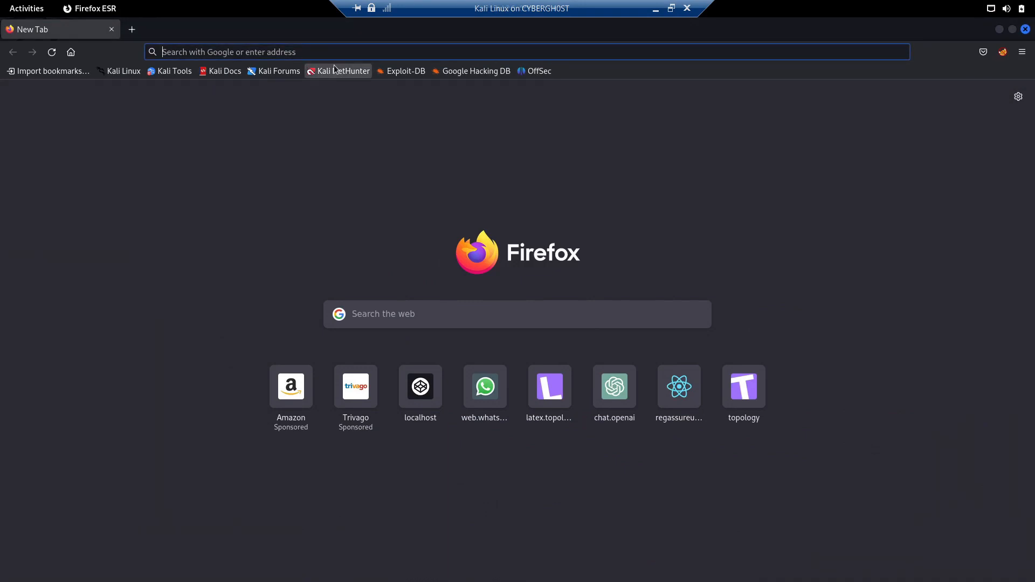
Load bepractical.tech and show its Labs list with JWT Lab 1, 2 and 3.
type("bepractical.tech")
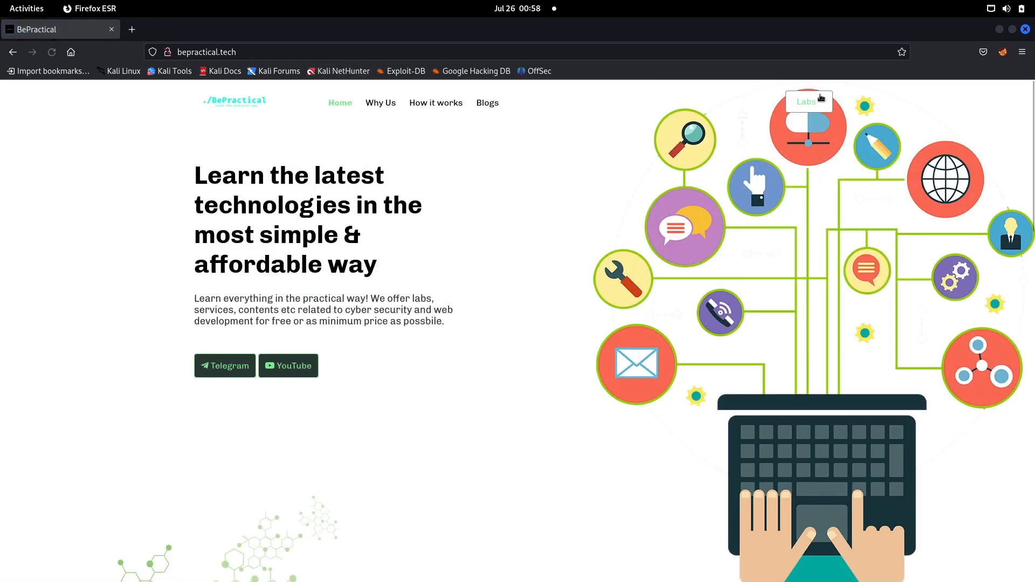
left_click(806, 101)
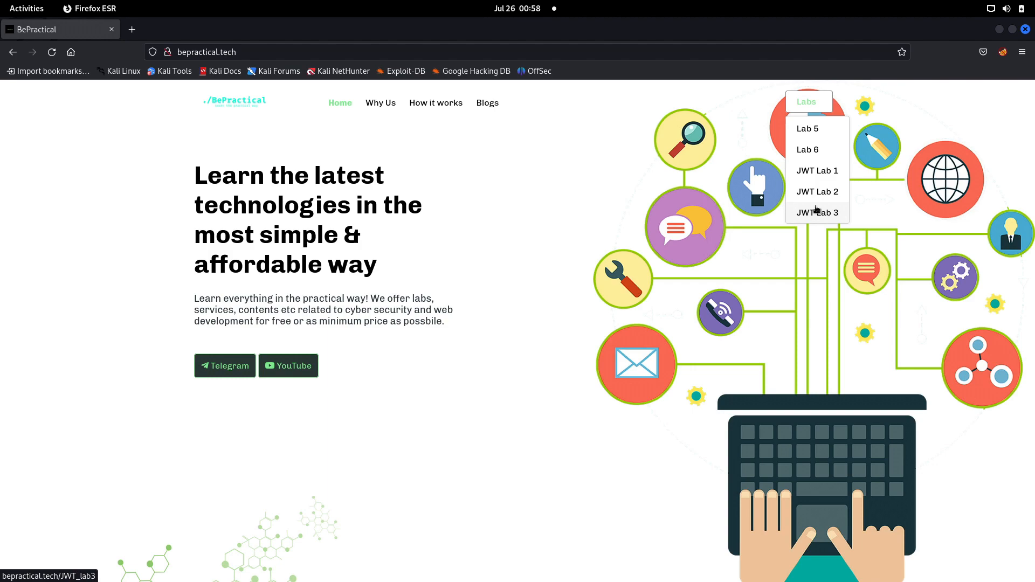
mouse_move(816, 171)
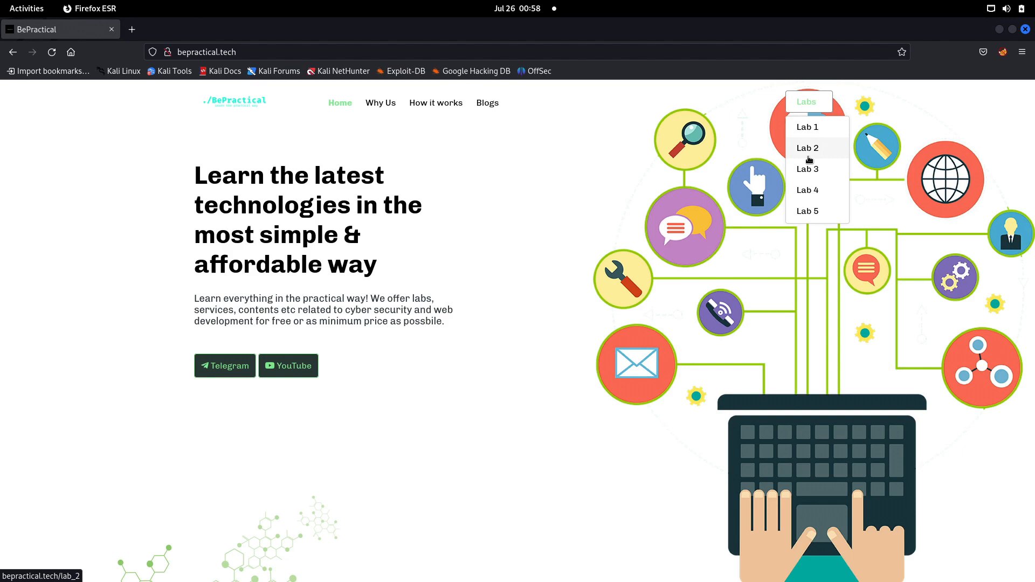
mouse_move(808, 168)
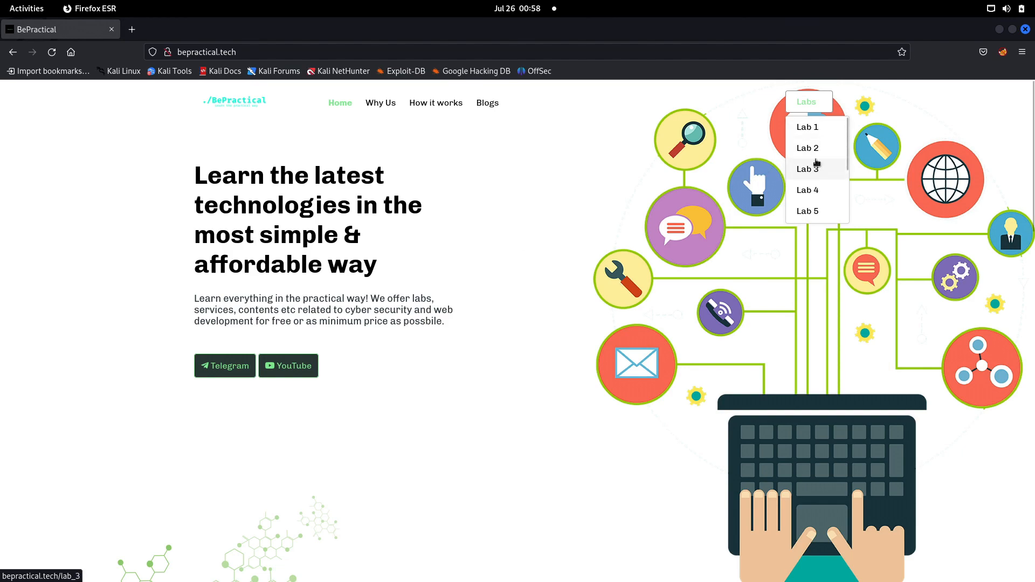
mouse_move(807, 148)
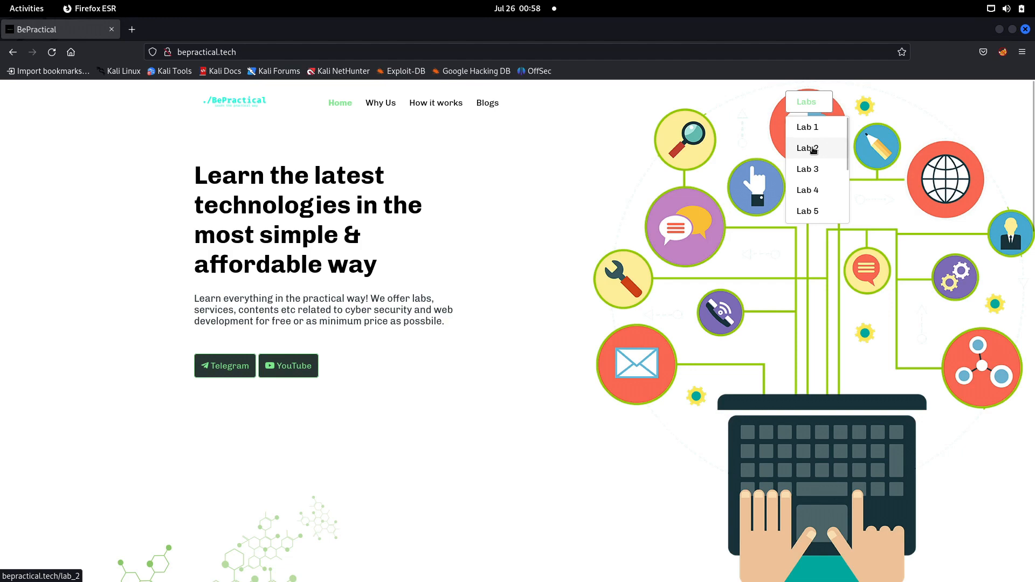
left_click(806, 148)
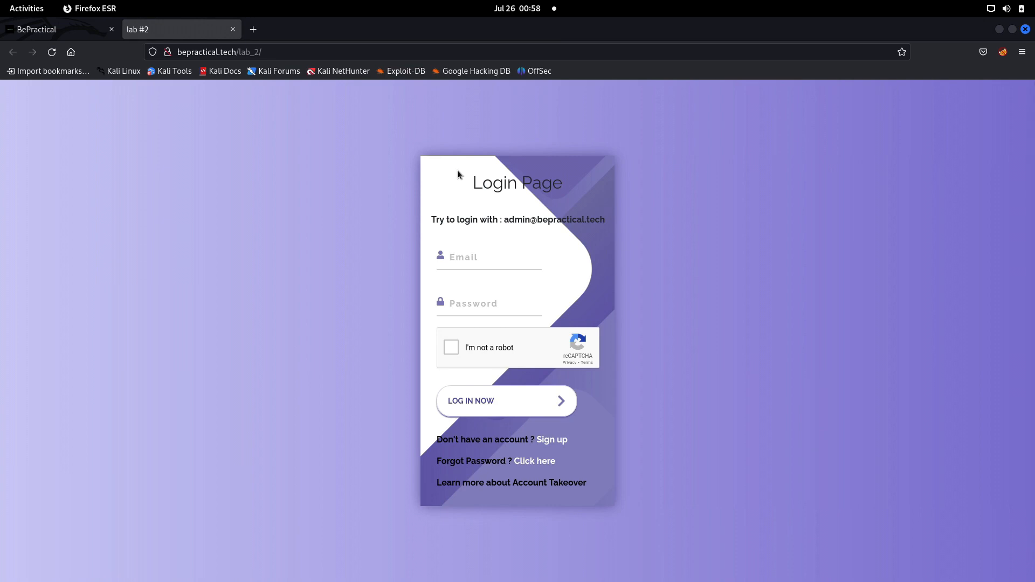
mouse_move(520, 230)
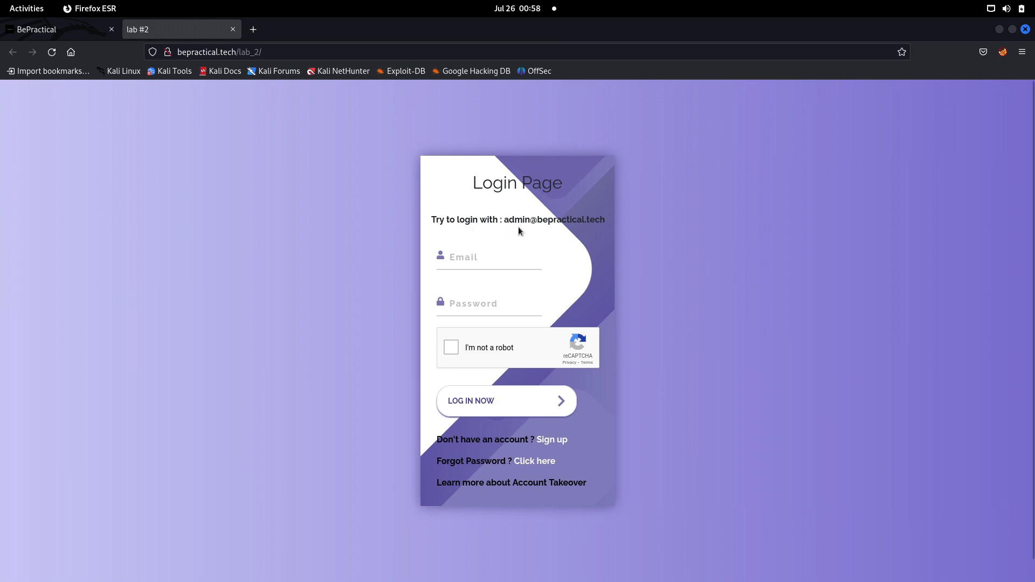
left_click_drag(510, 219, 578, 218)
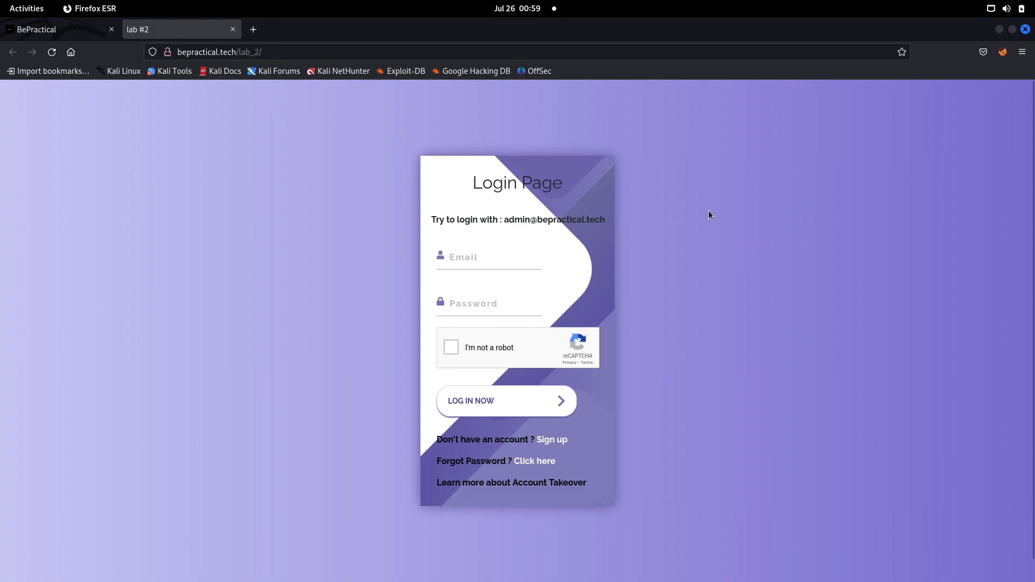
mouse_move(620, 239)
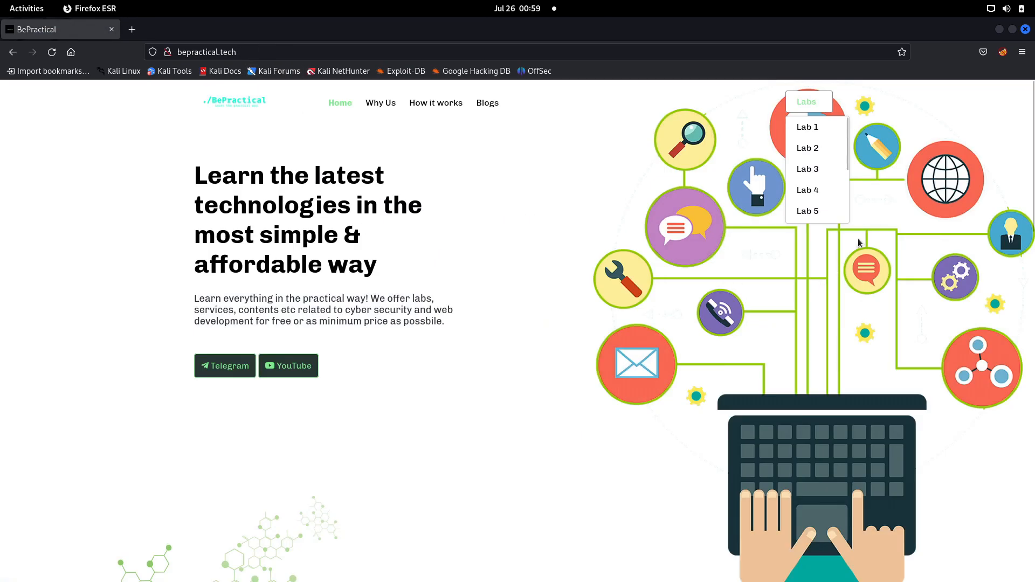
Hide the Firefox window to reach the bare desktop.
left_click(1025, 29)
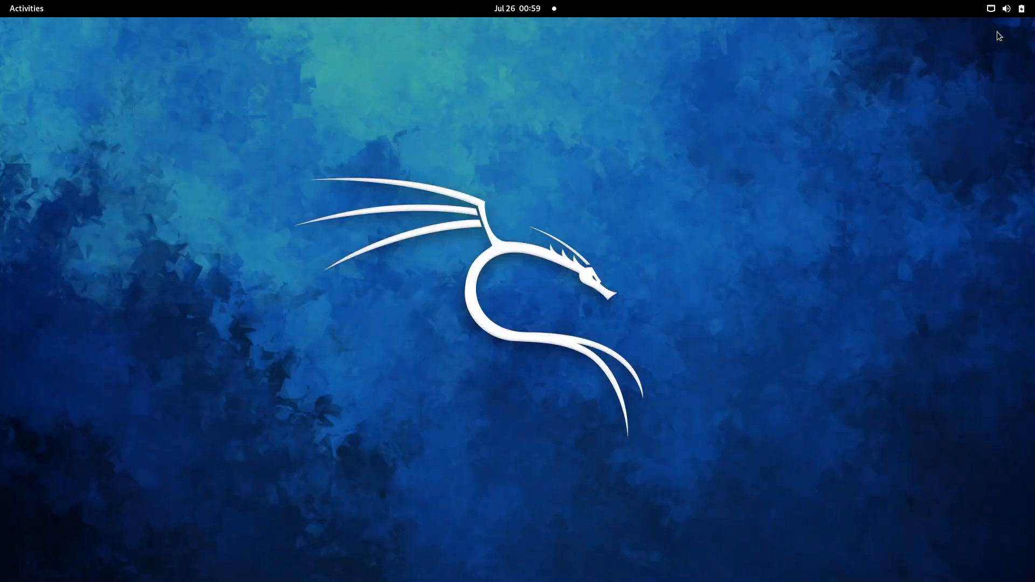
mouse_move(843, 228)
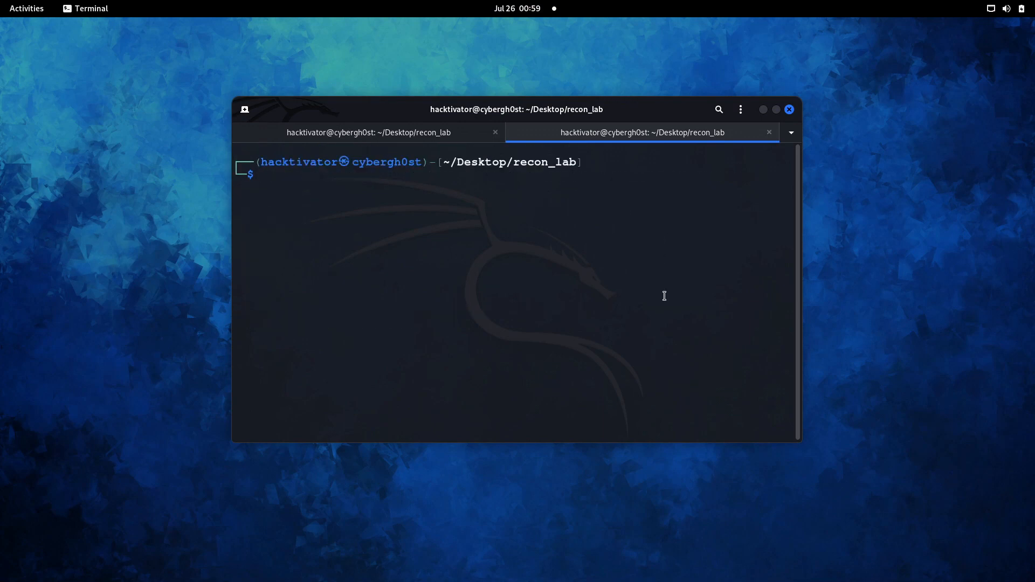
Obtain a root shell with sudo su and the account password.
type("sudo service mongod start")
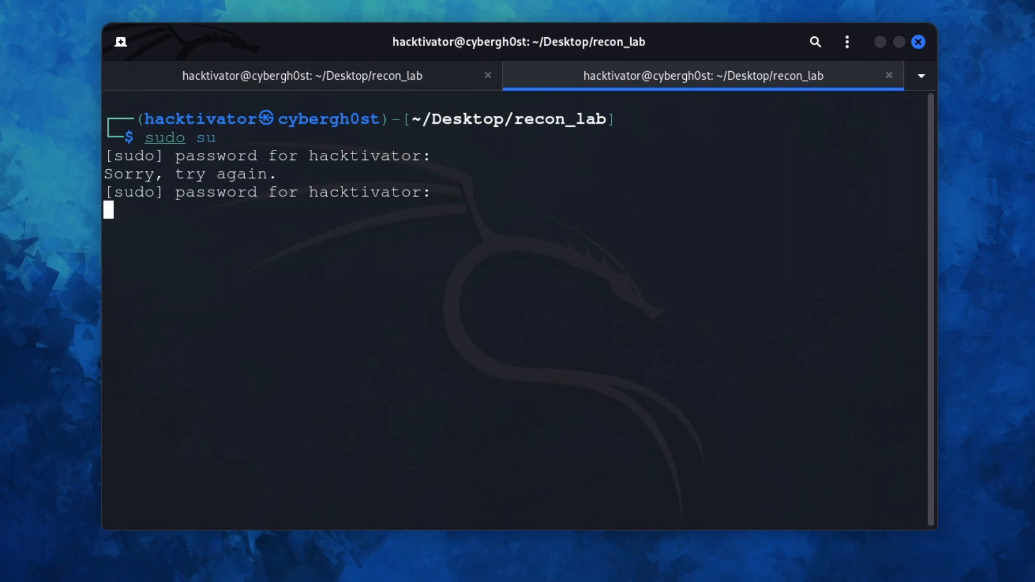
key("Return")
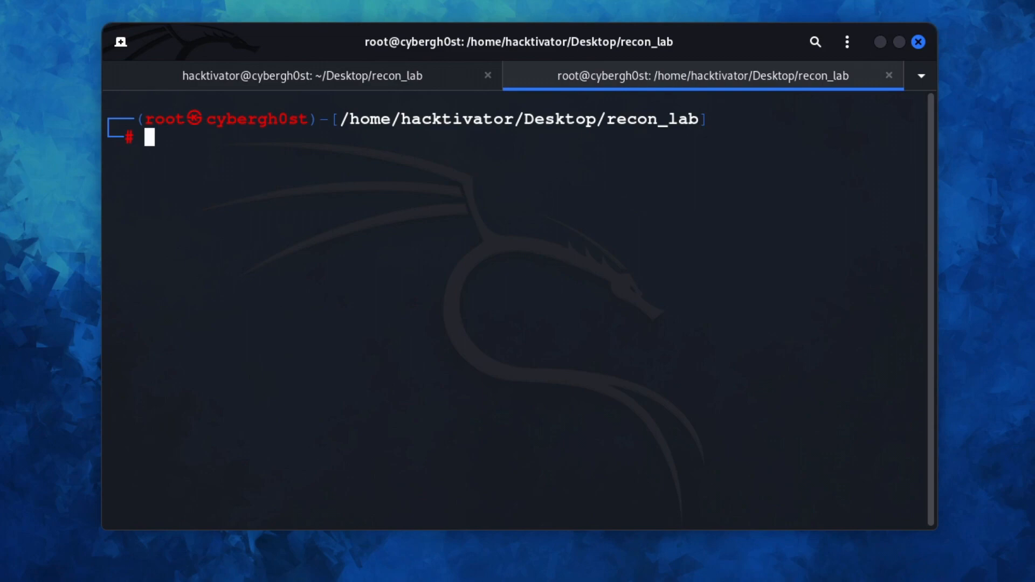
Install the CeWL wordlist generator with sudo apt install cewl -y.
type("sudo apt install")
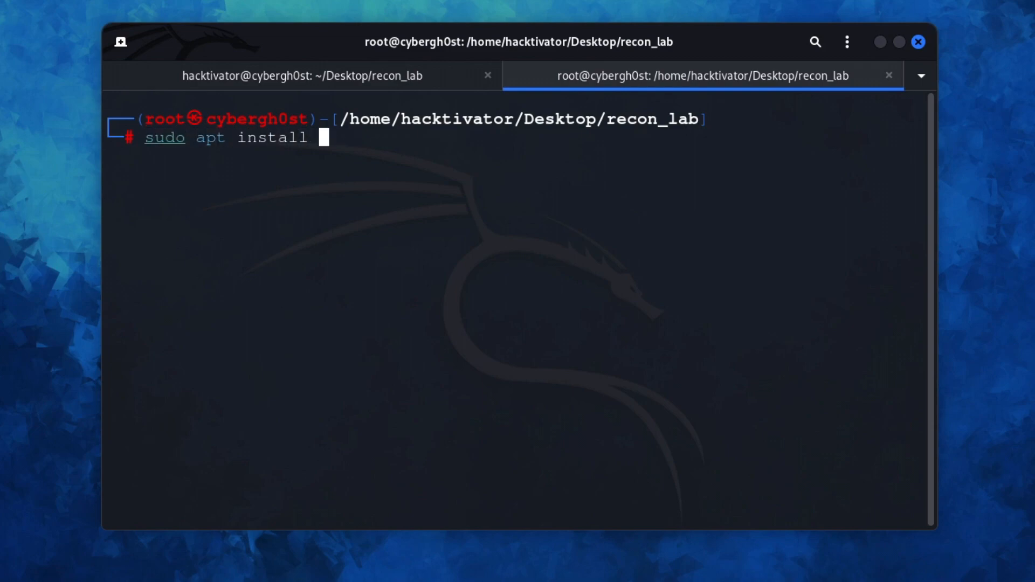
type("cewl -")
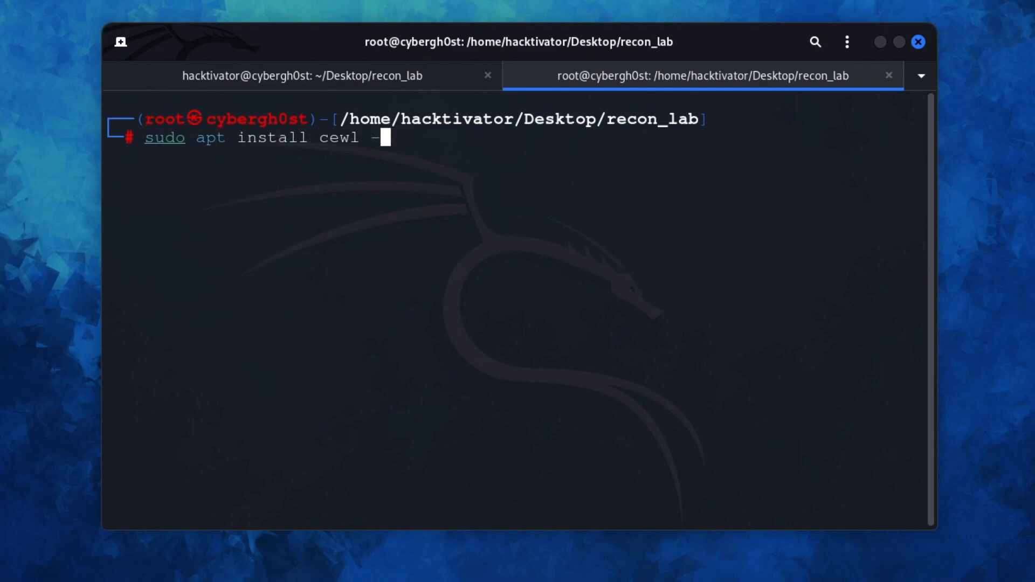
type("y")
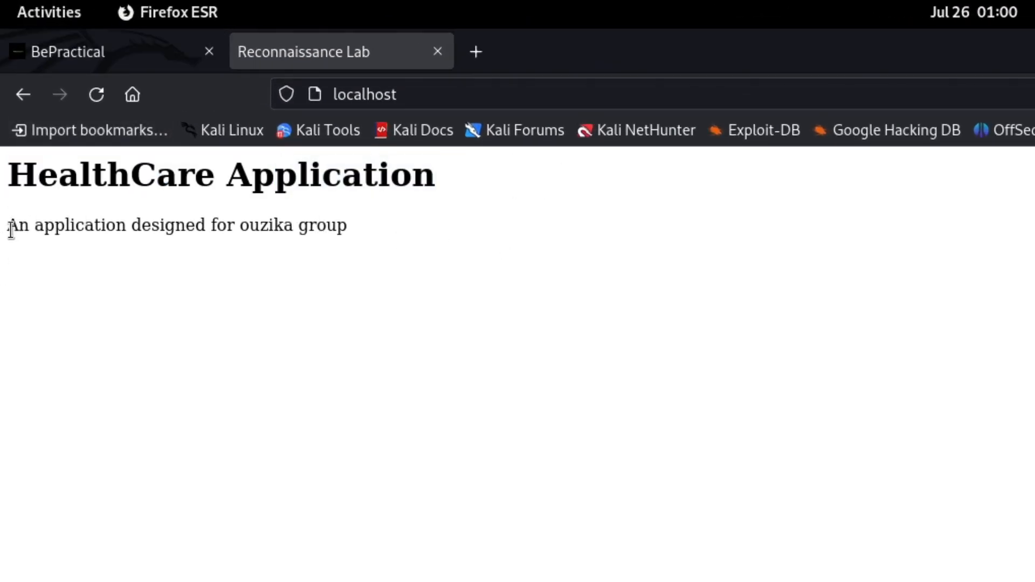
Highlight the word ouzika on the localhost HealthCare page, then return to the terminal.
double_click(260, 225)
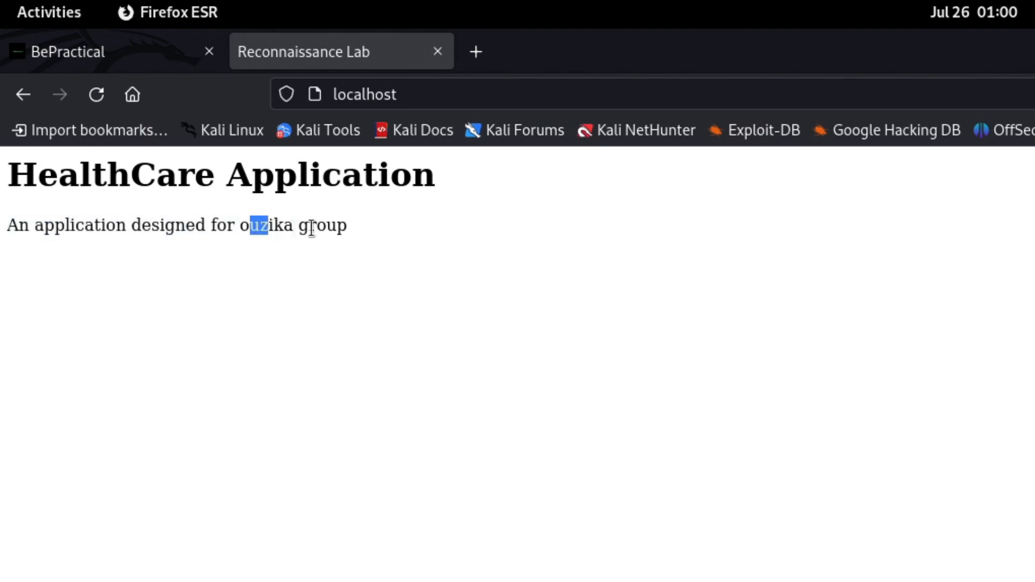
left_click(469, 243)
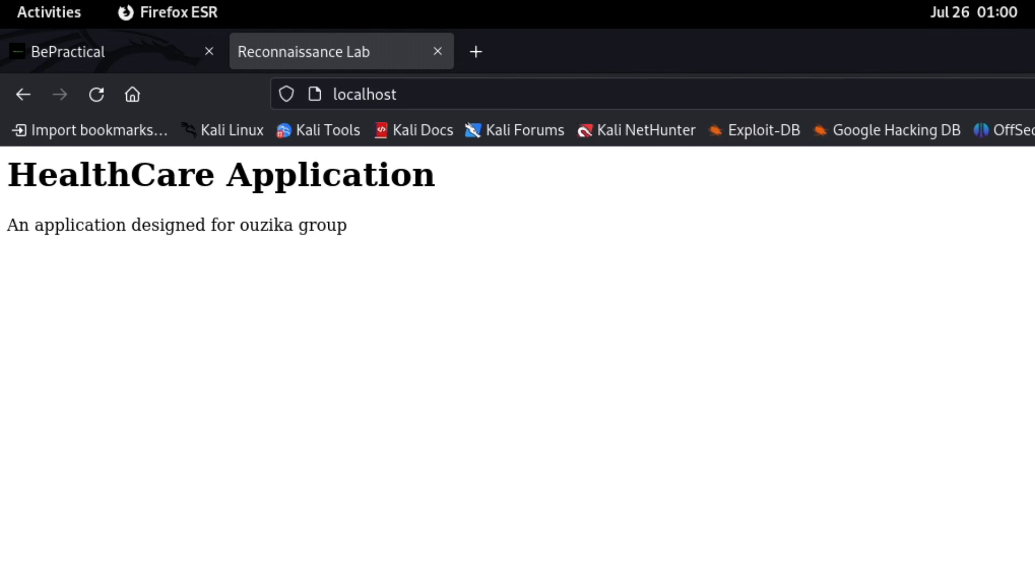
left_click(364, 94)
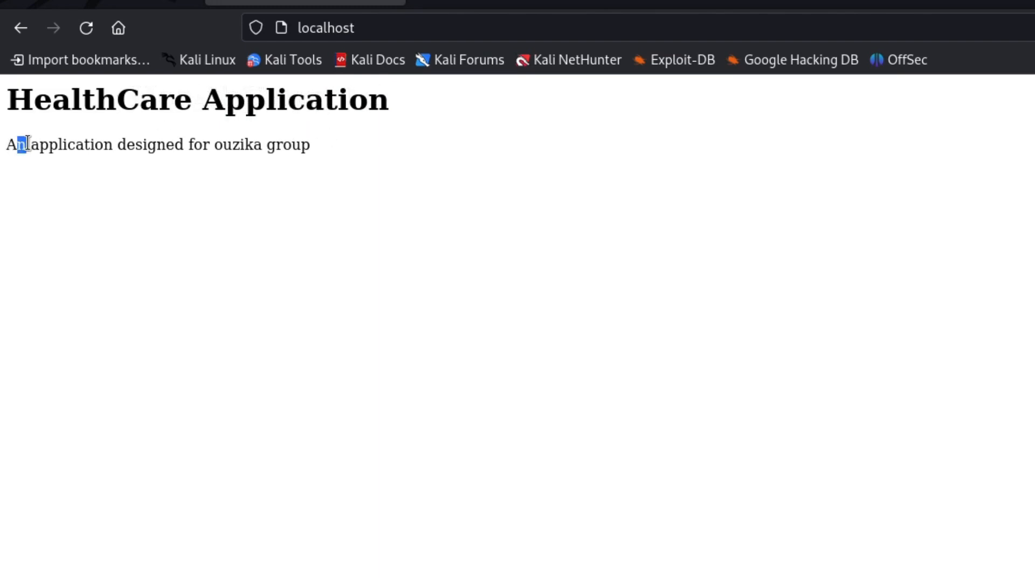
Select text on the localhost HealthCare Application page to review it.
double_click(59, 144)
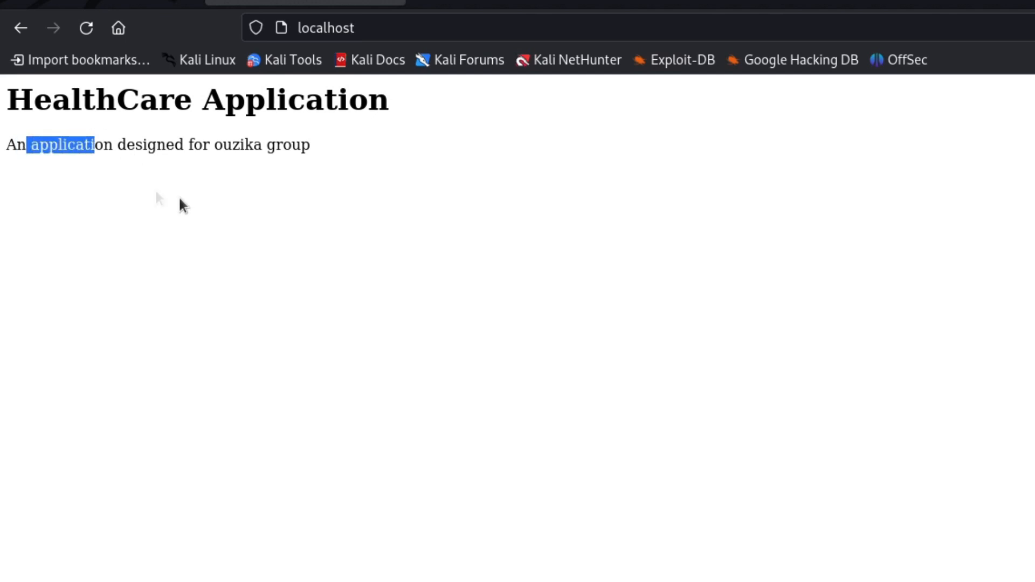
mouse_move(854, 506)
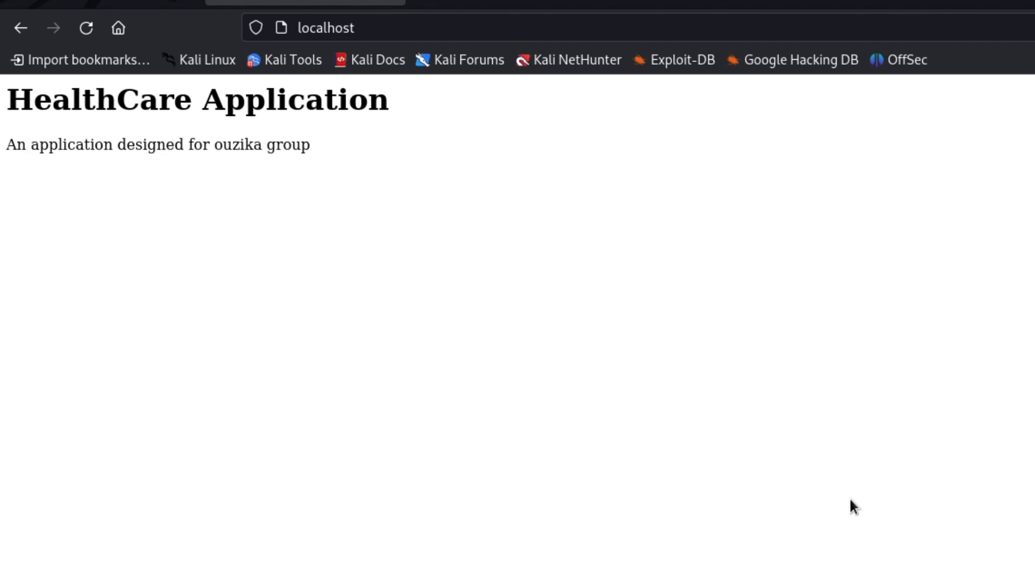
mouse_move(75, 384)
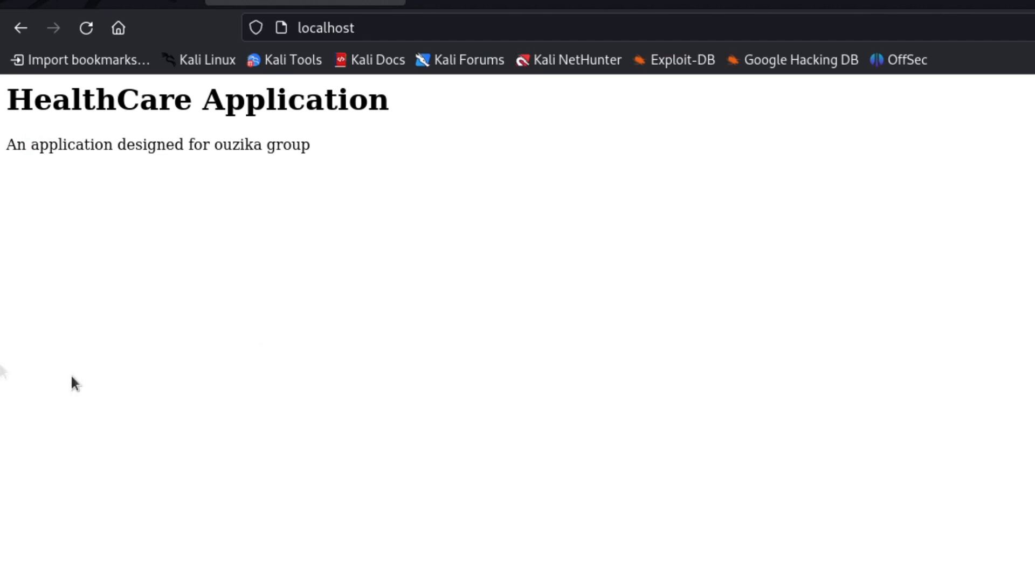
mouse_move(353, 228)
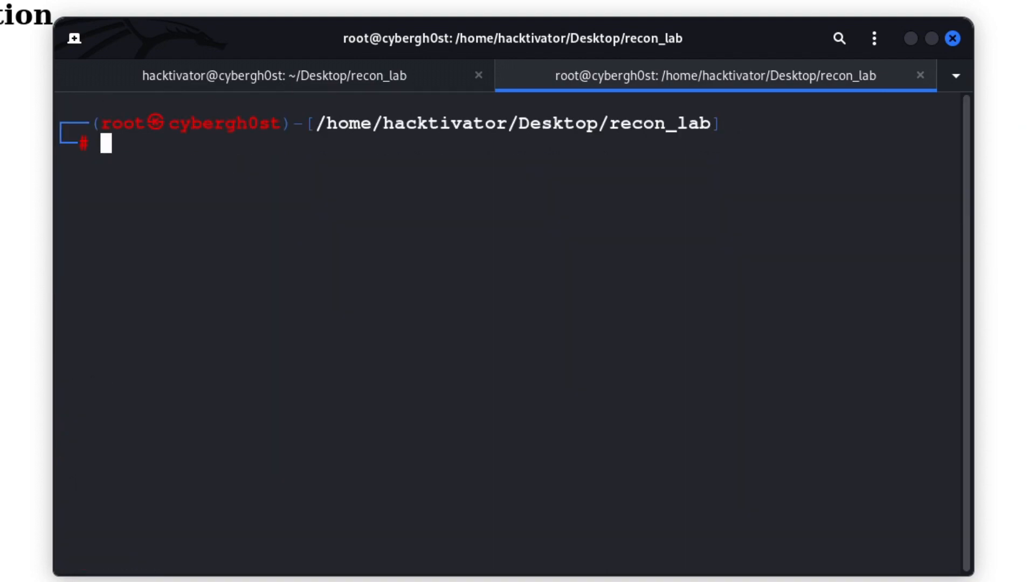
Review the cewl --help options and clear the screen.
type("cewl")
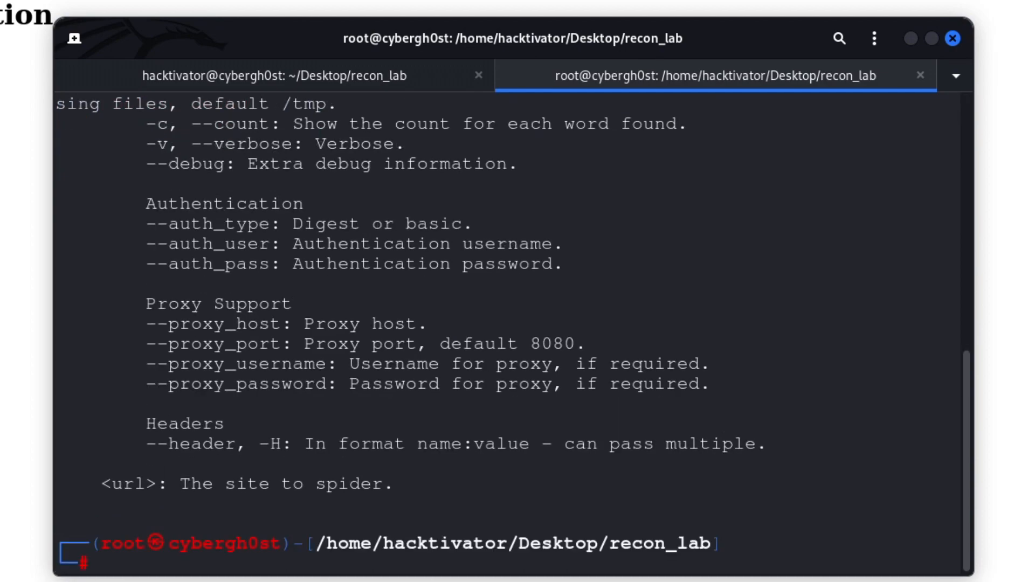
type("cewl --help")
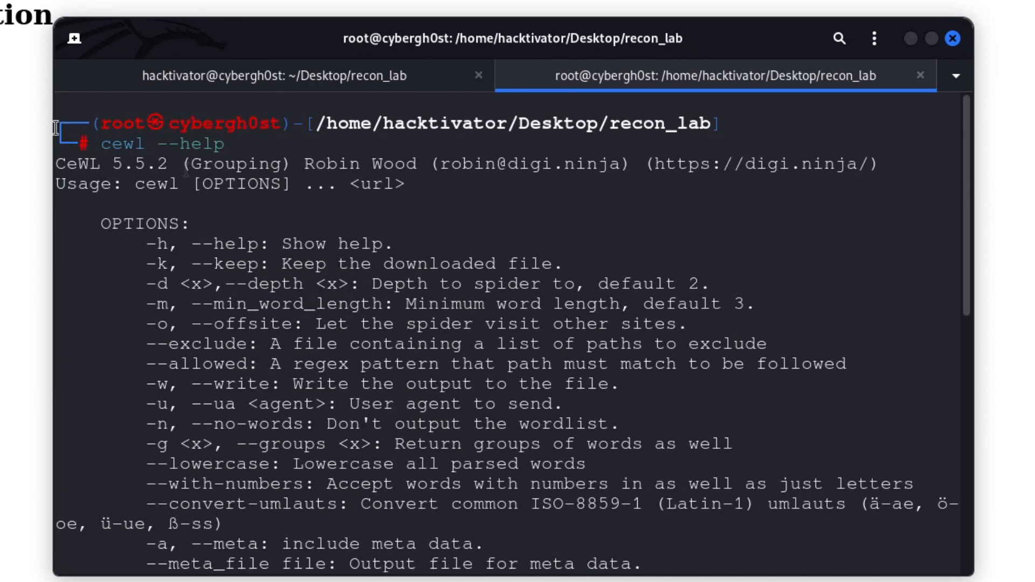
mouse_move(293, 296)
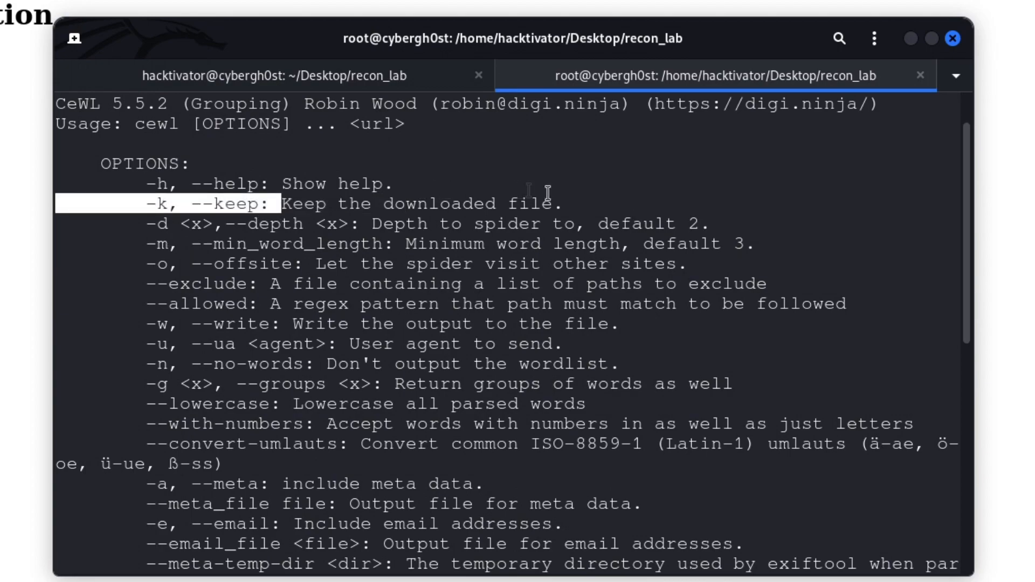
scroll("down", 3)
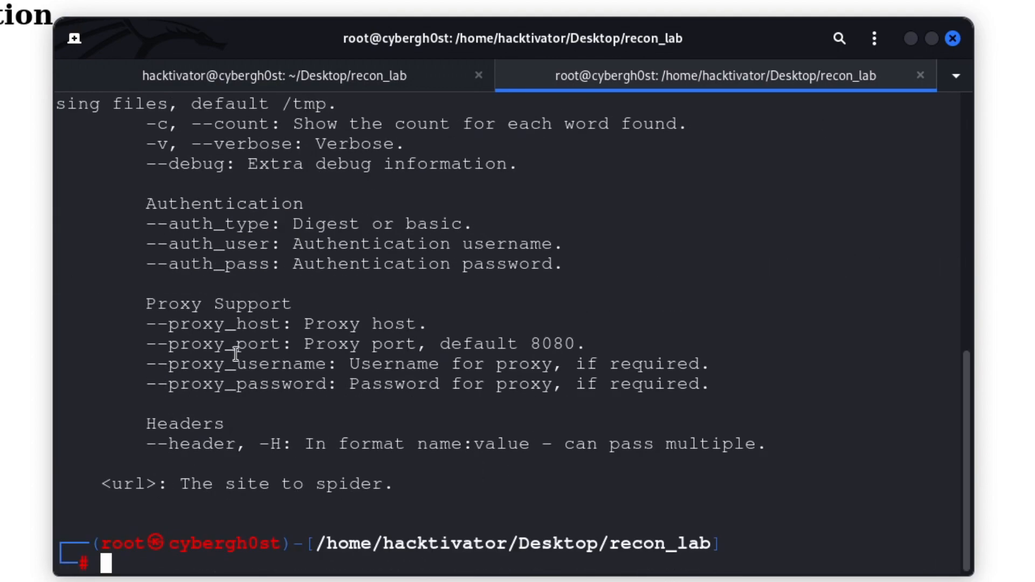
double_click(211, 224)
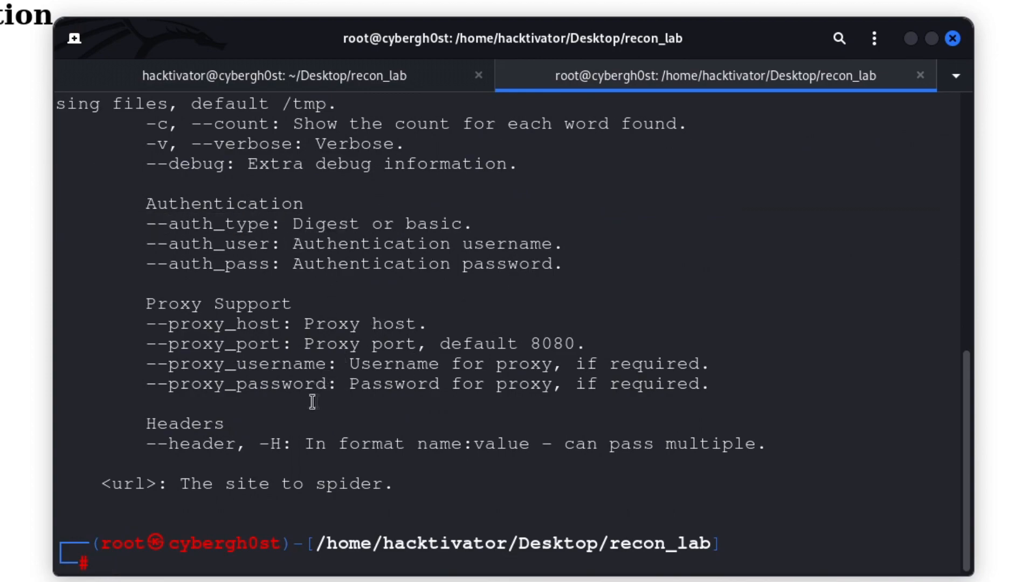
type("cewl --help")
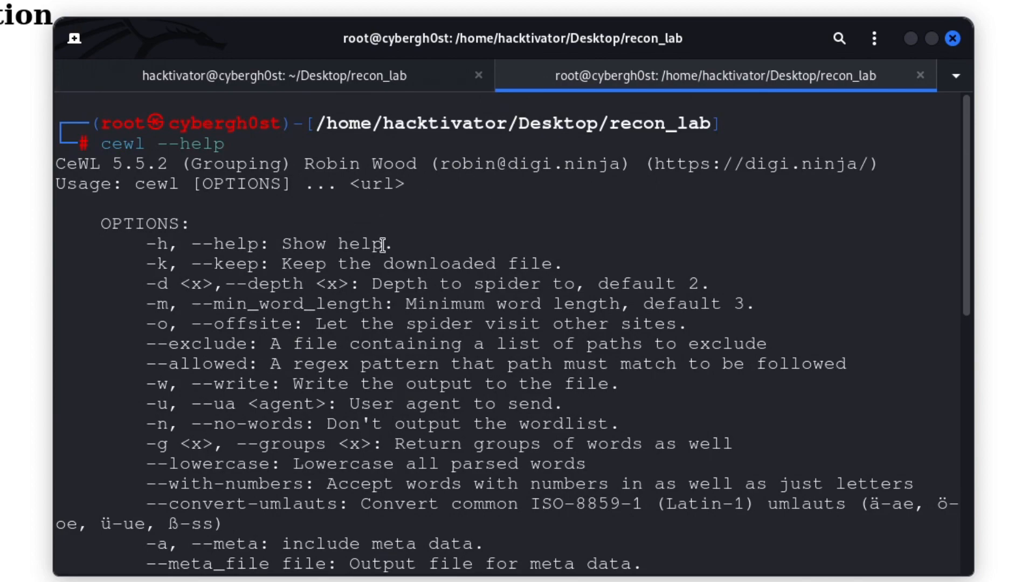
scroll("down", 3)
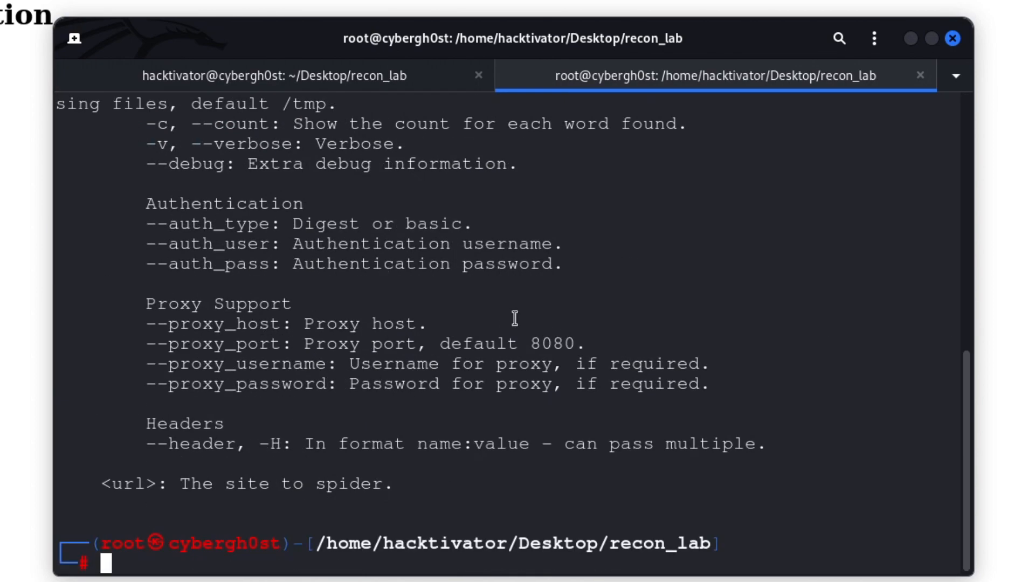
type("clear")
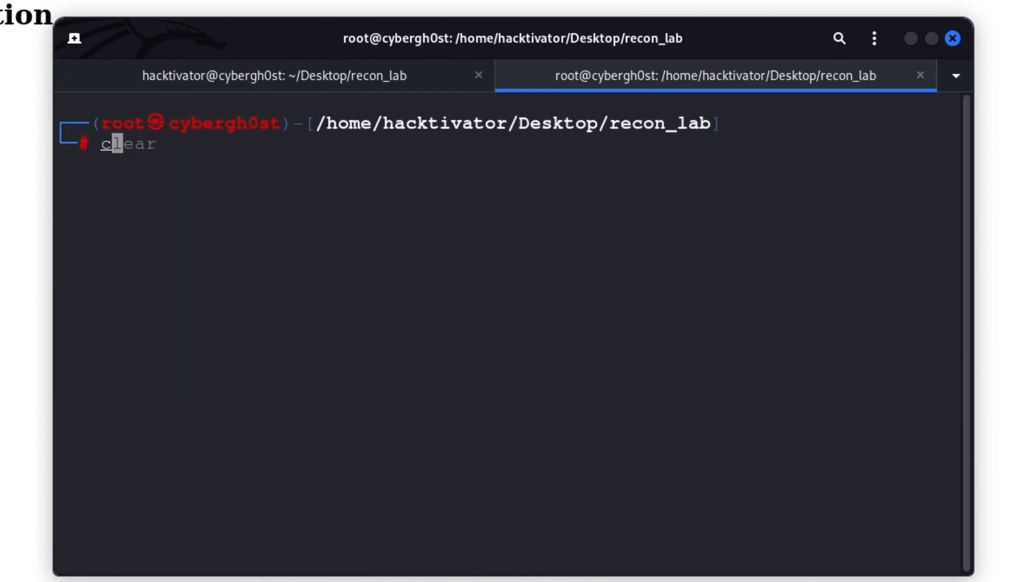
type("cewl --help")
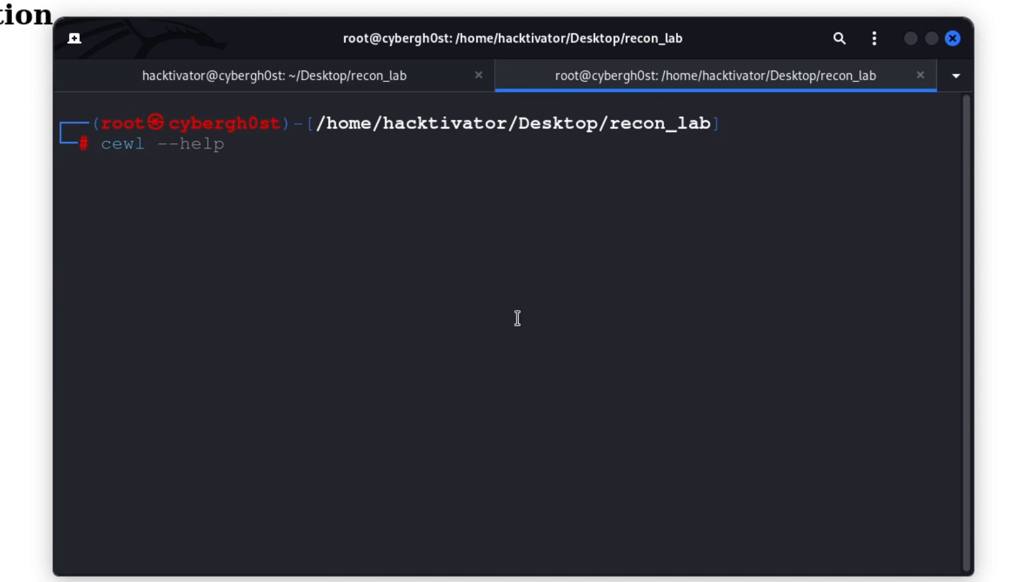
type("http://")
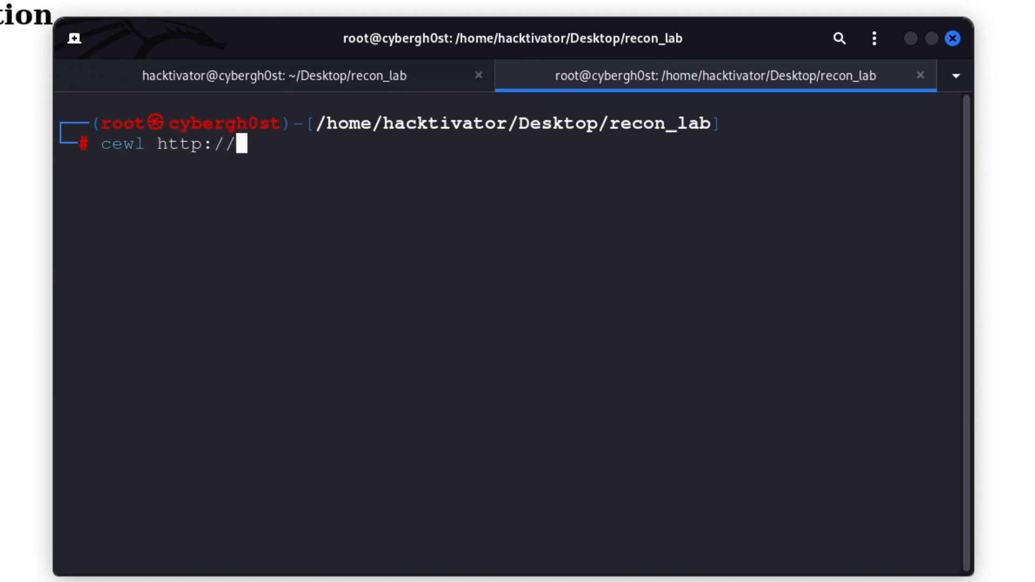
type("localhost")
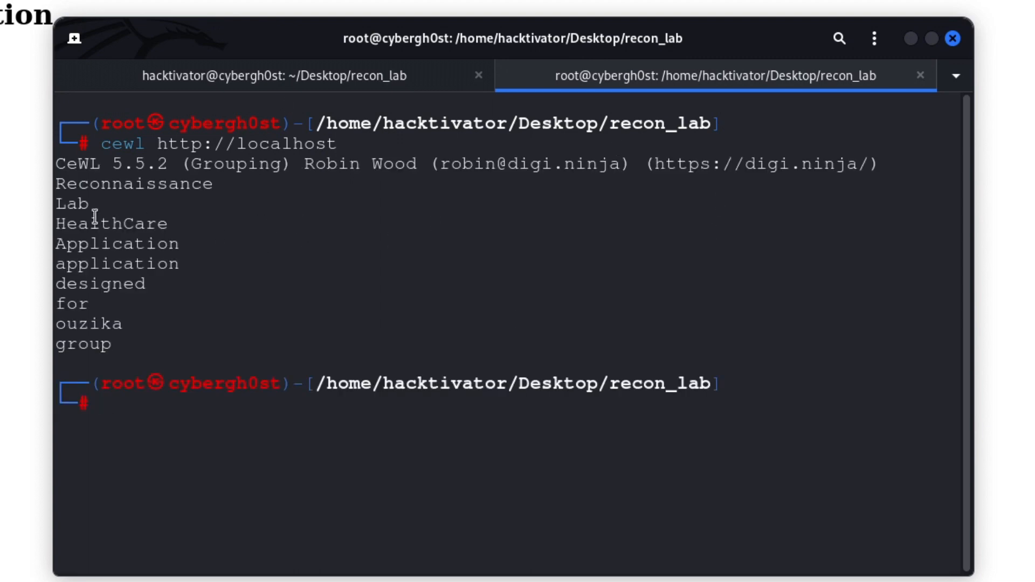
Compare the HealthCare page with the crawled words, then bring the terminal forward.
left_click(952, 38)
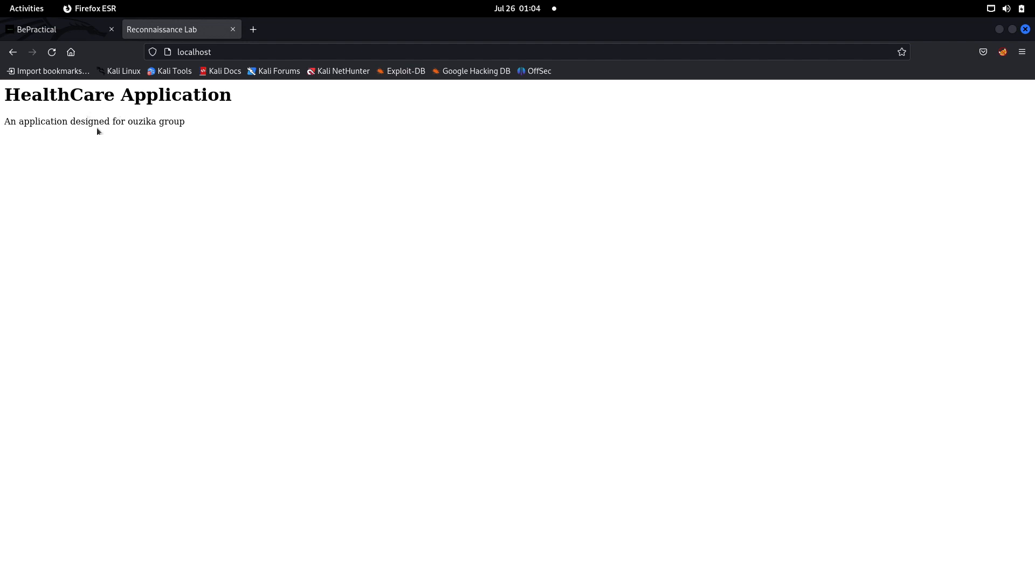
mouse_move(128, 138)
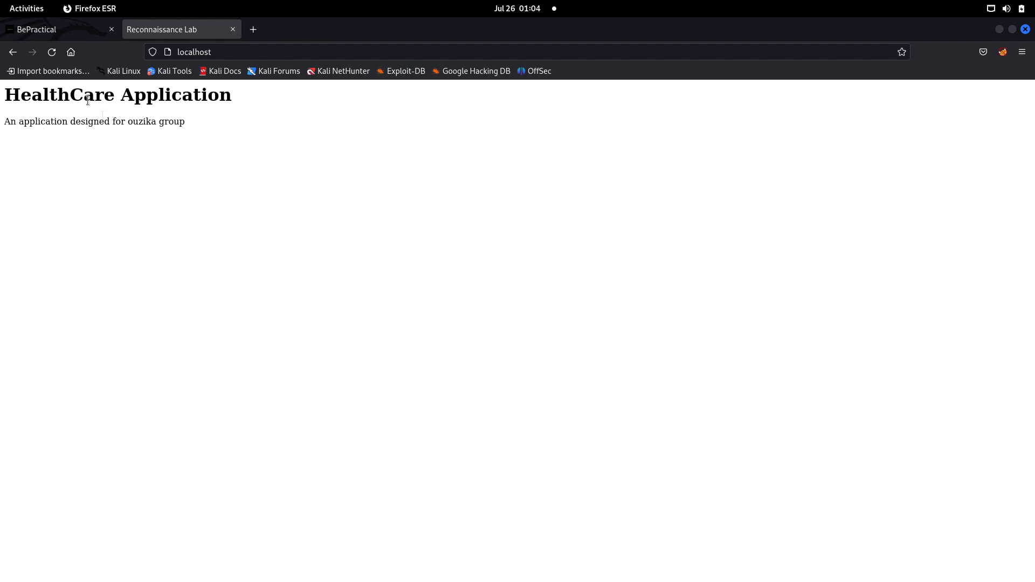
left_click(37, 29)
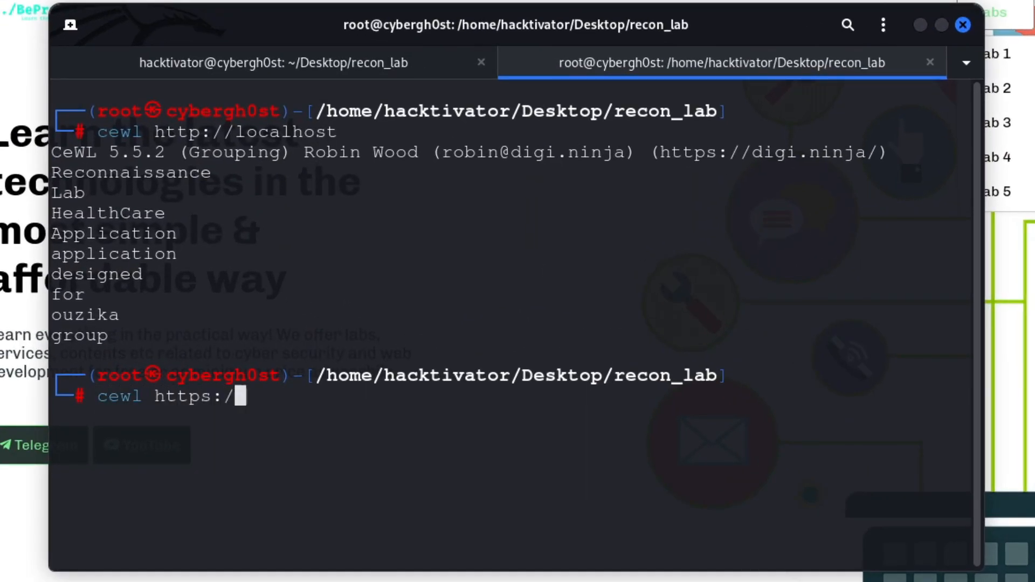
Crawl the bepractical https site with CeWL for a longer word list.
type("/bepractical")
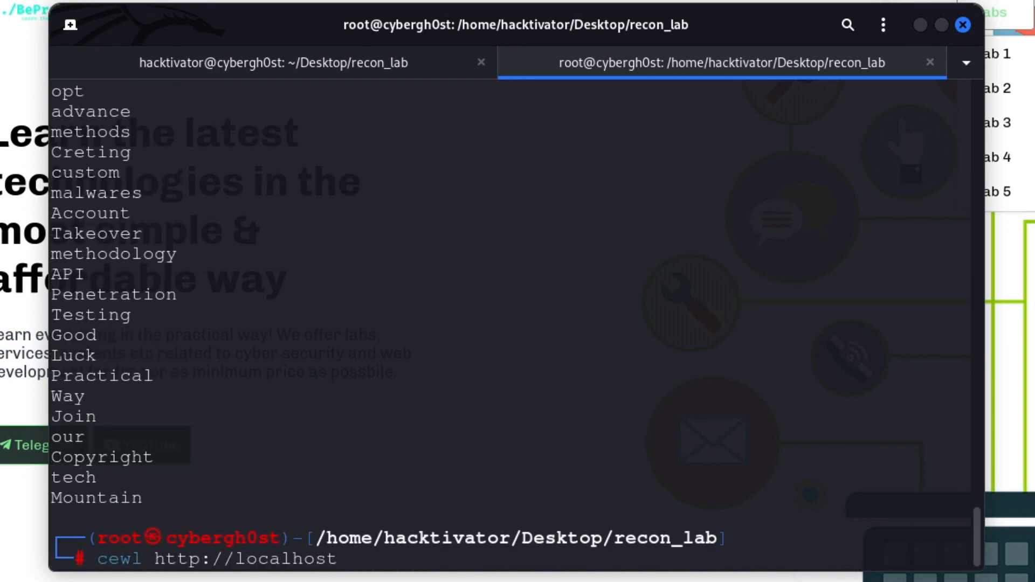
Redirect the localhost CeWL crawl into words.txt.
type(">")
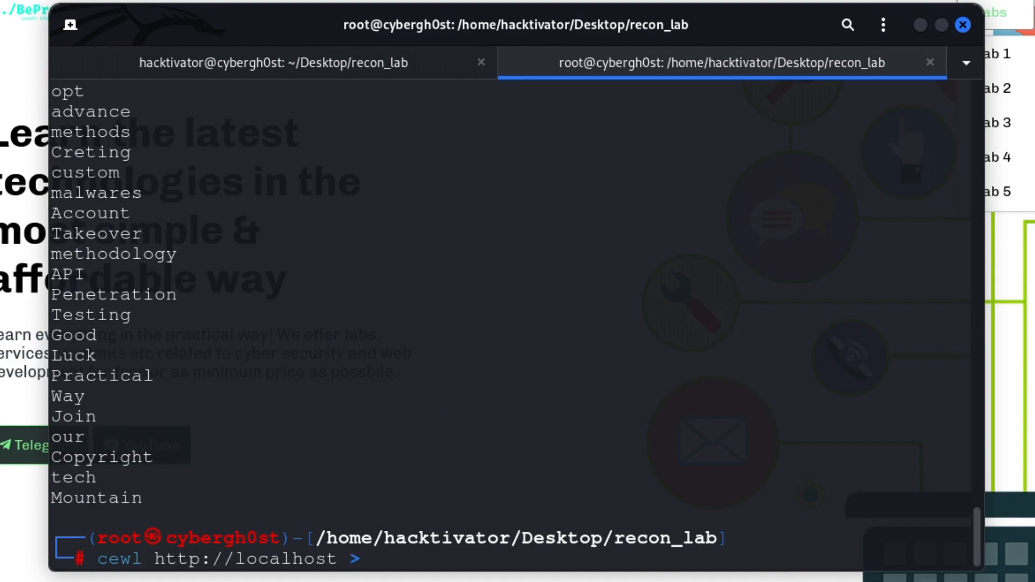
type("wo")
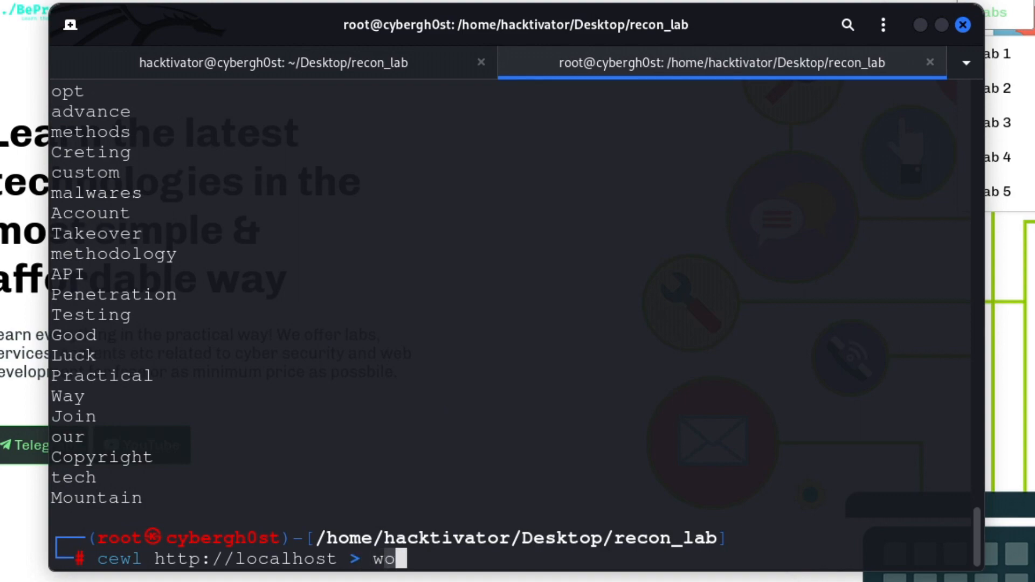
type("rds.tx")
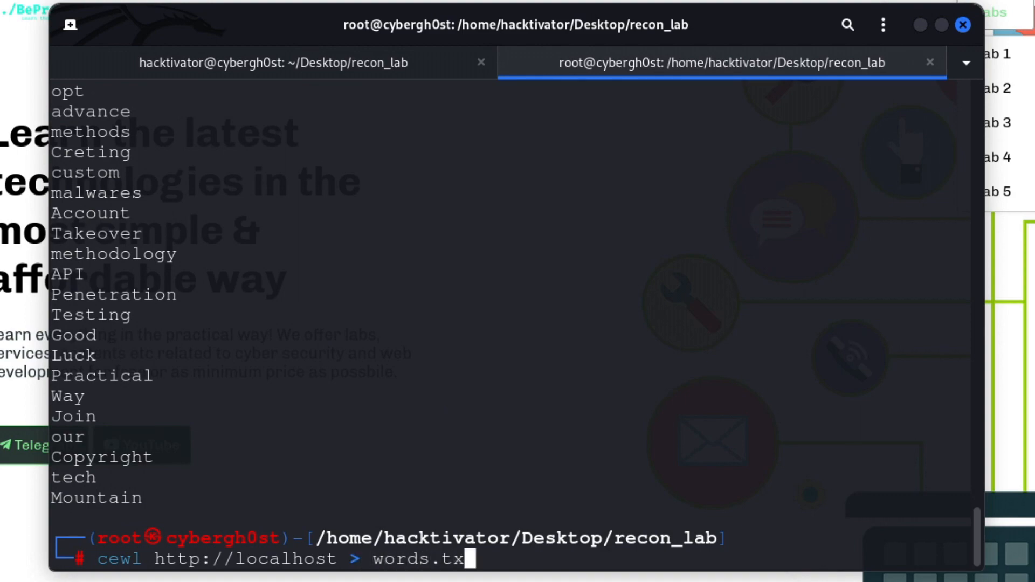
key("Return")
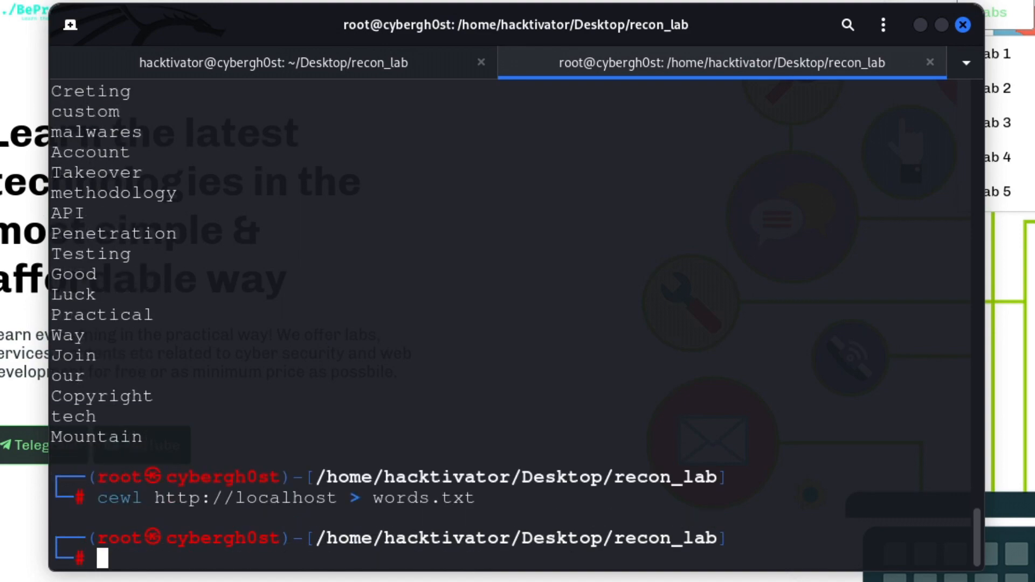
Display words.txt with cat and highlight the harvested words.
type("cat e")
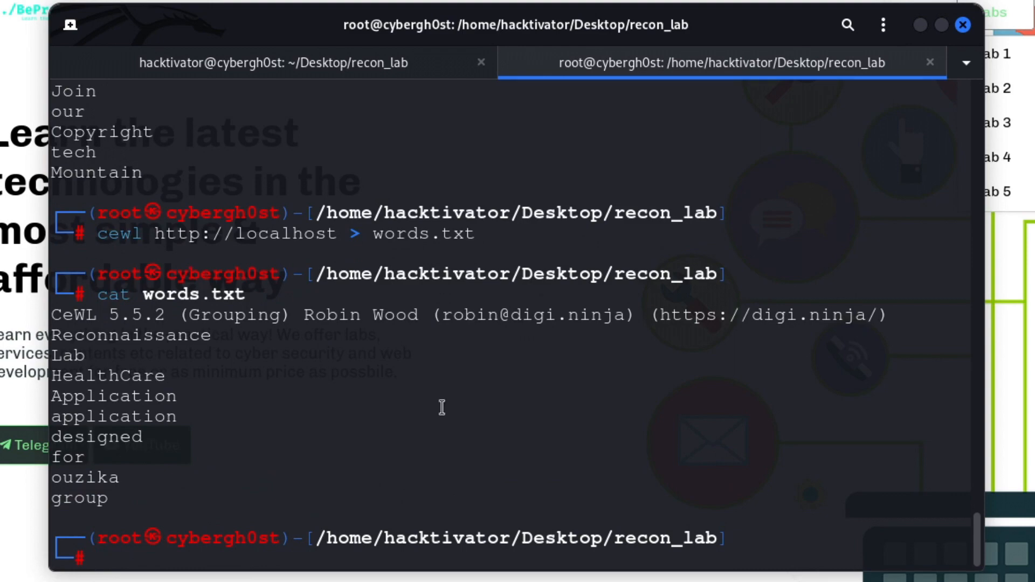
left_click_drag(56, 314, 725, 314)
type("ls")
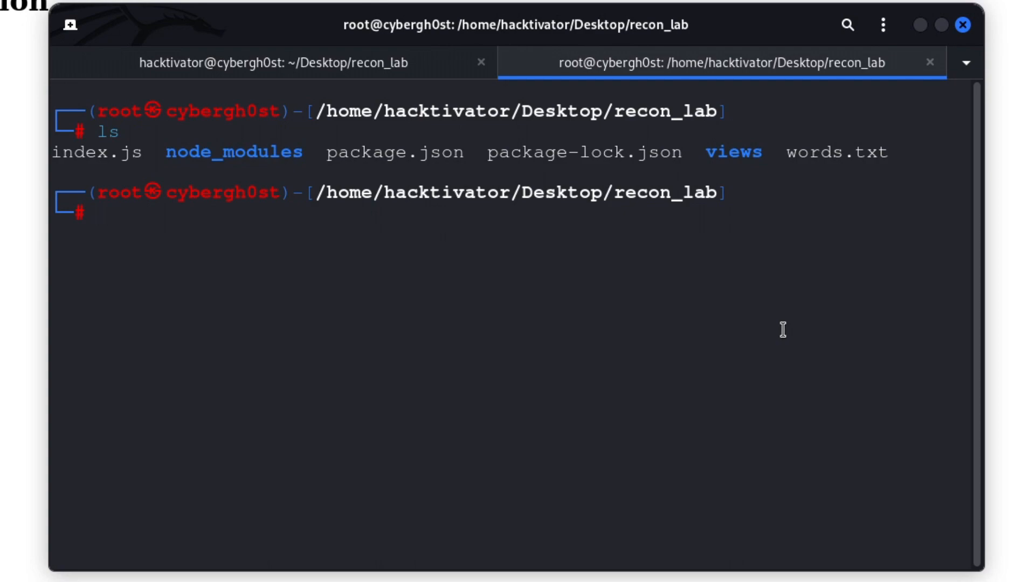
type("f")
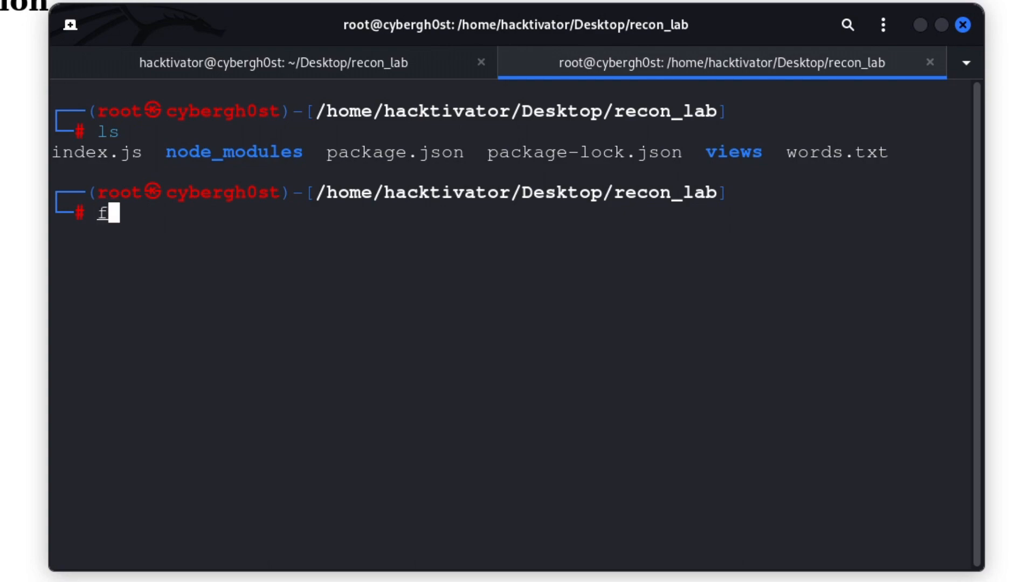
type("fuf -u \"\"")
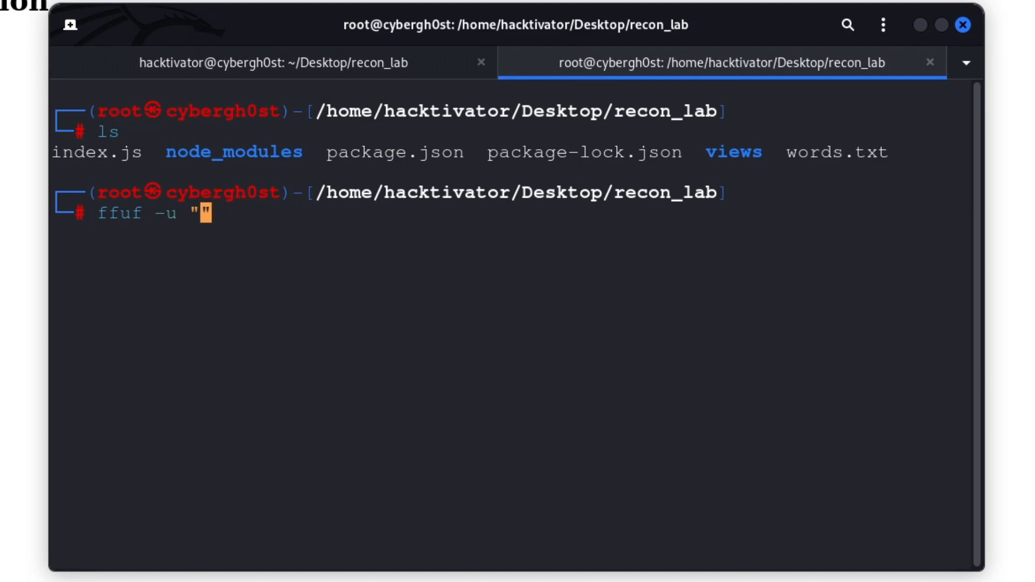
type("http://")
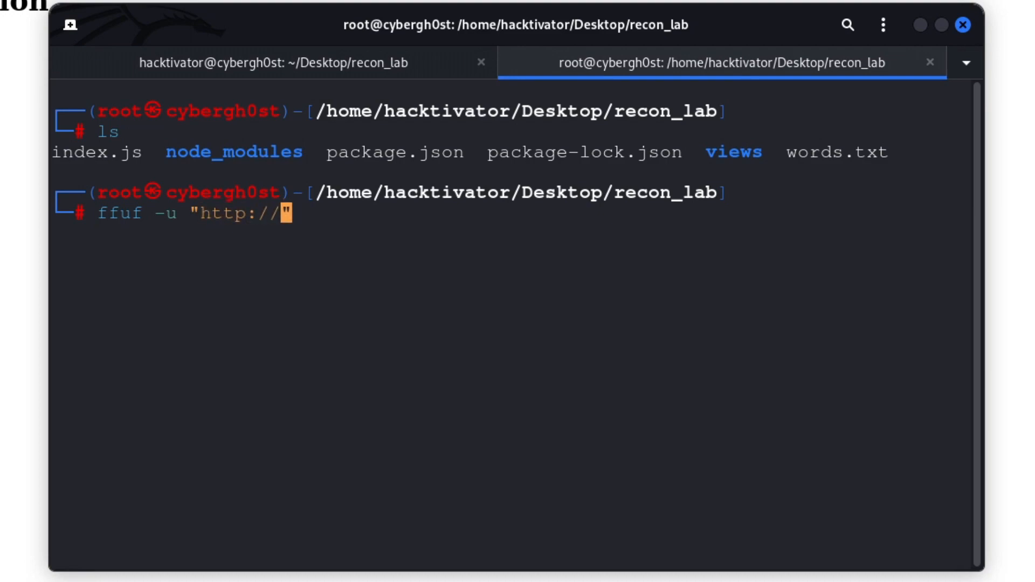
type("localhost/FUZ")
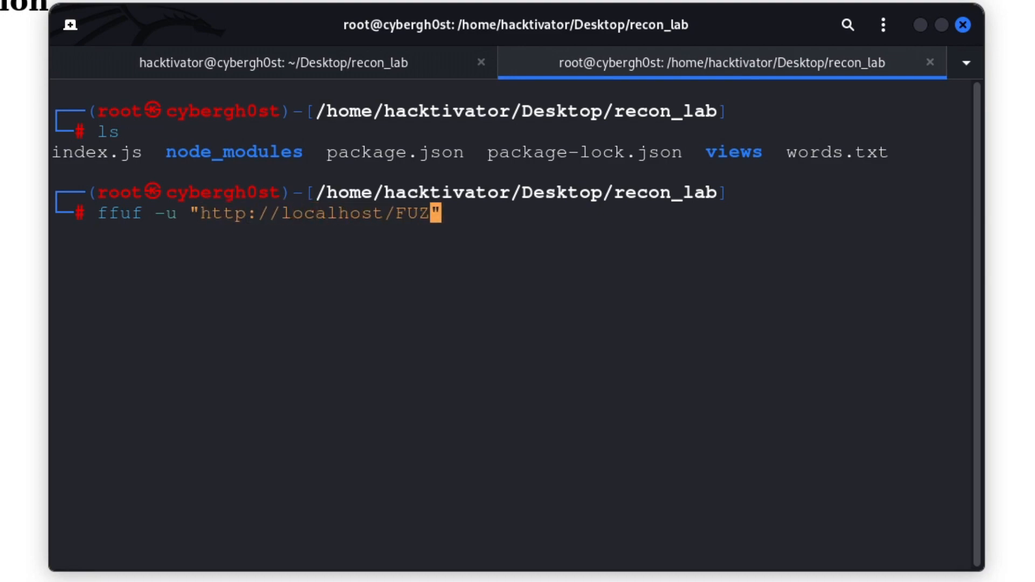
type("Z\" -w wo")
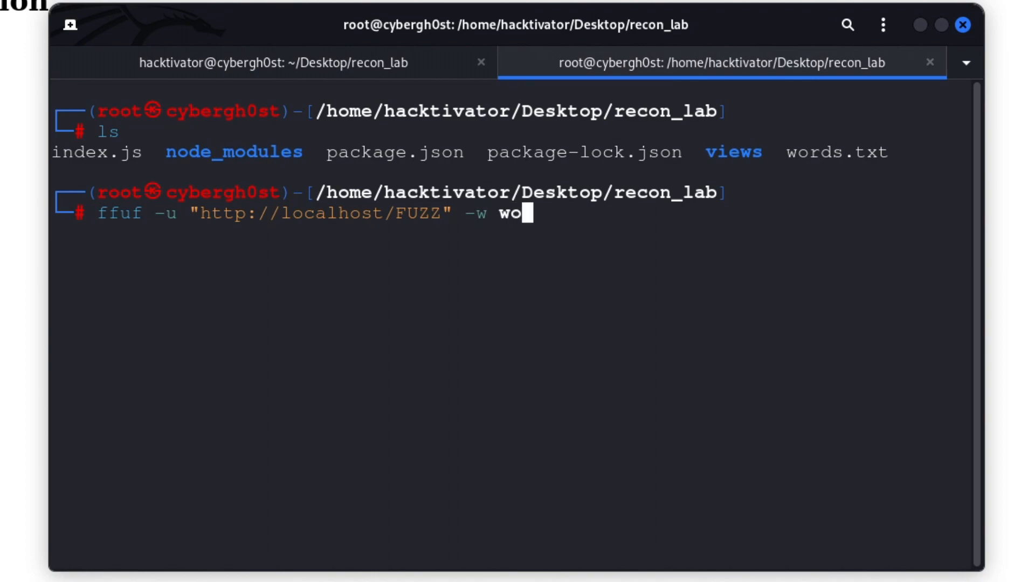
type("rds.txt -m")
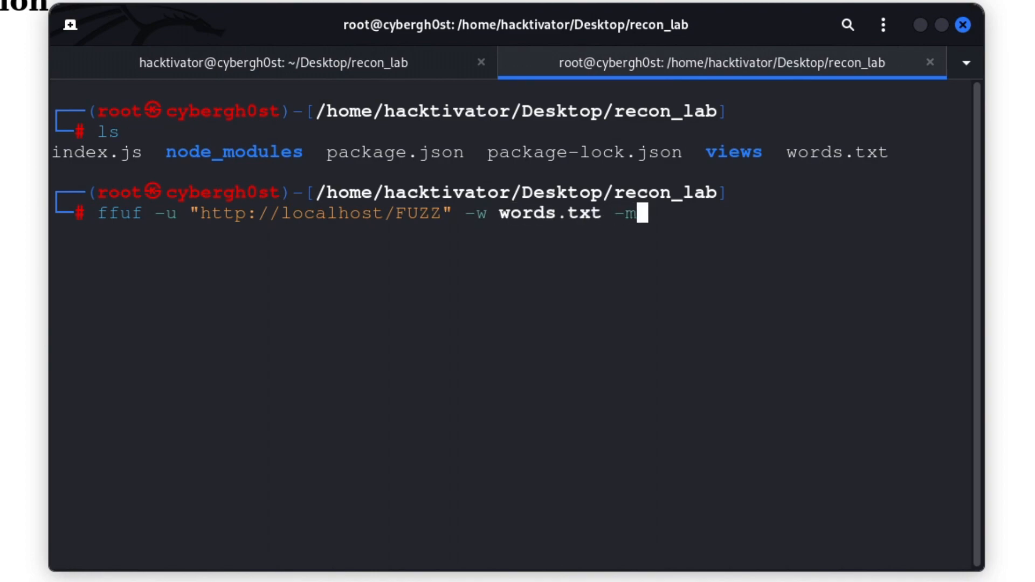
type("c all -f")
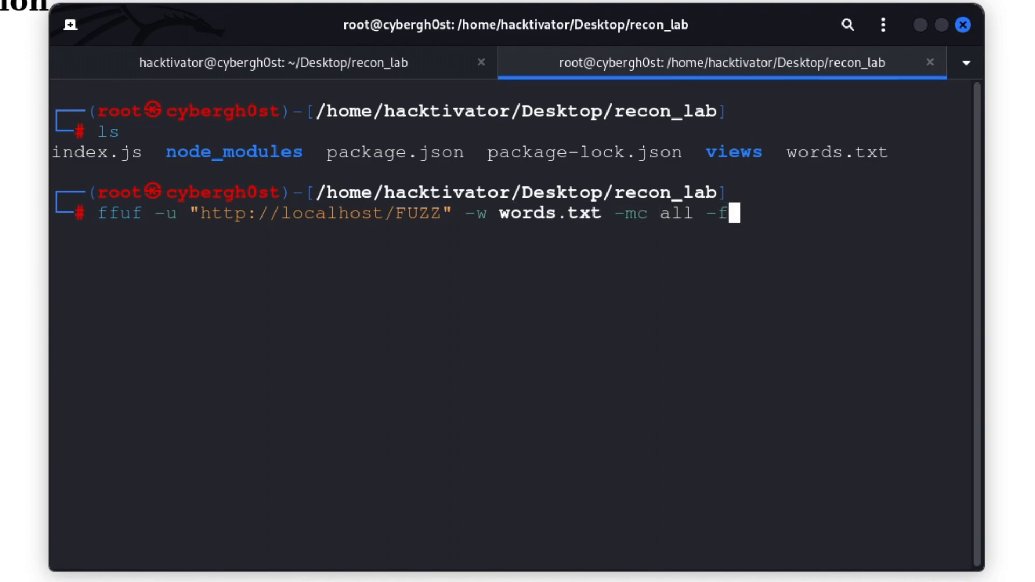
type("c 404,4")
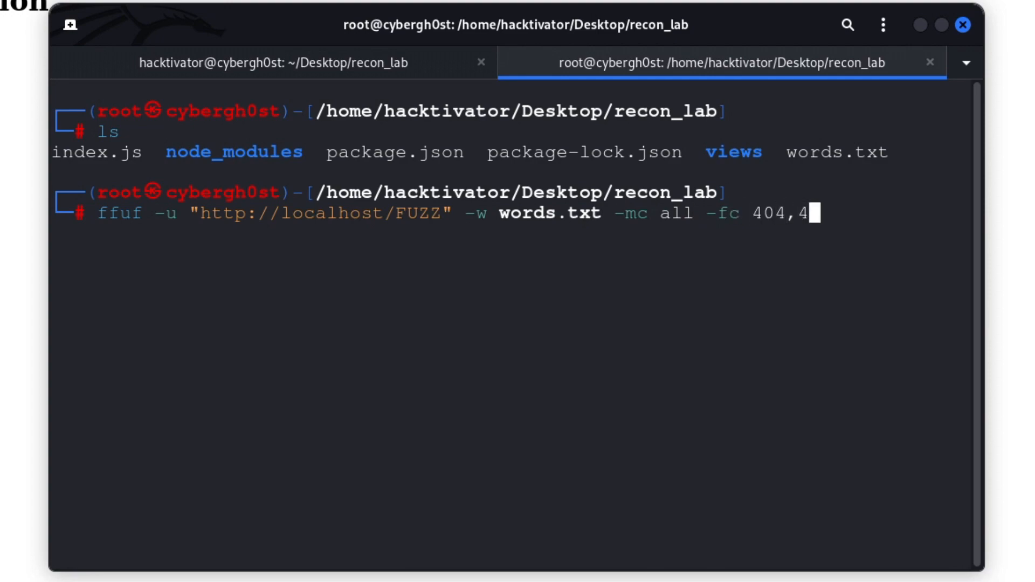
type("00")
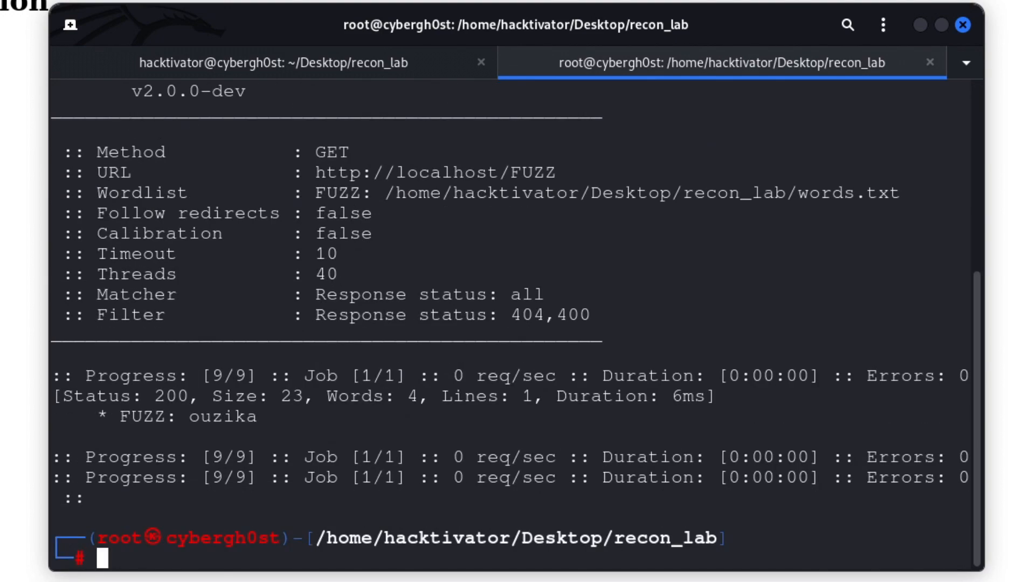
mouse_move(118, 403)
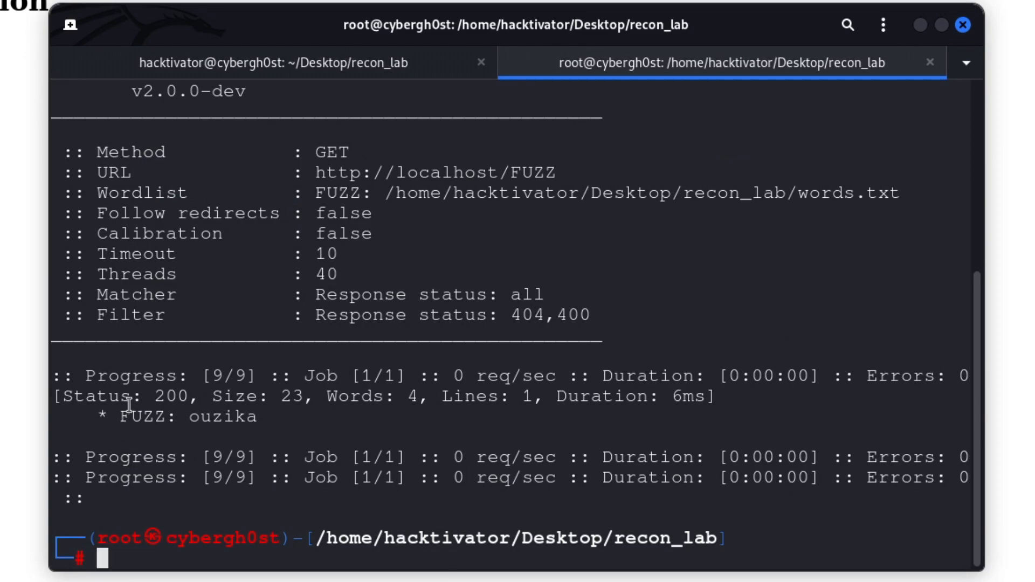
Move the terminal aside and highlight the word ouzika on the lab page.
left_click_drag(118, 397, 314, 397)
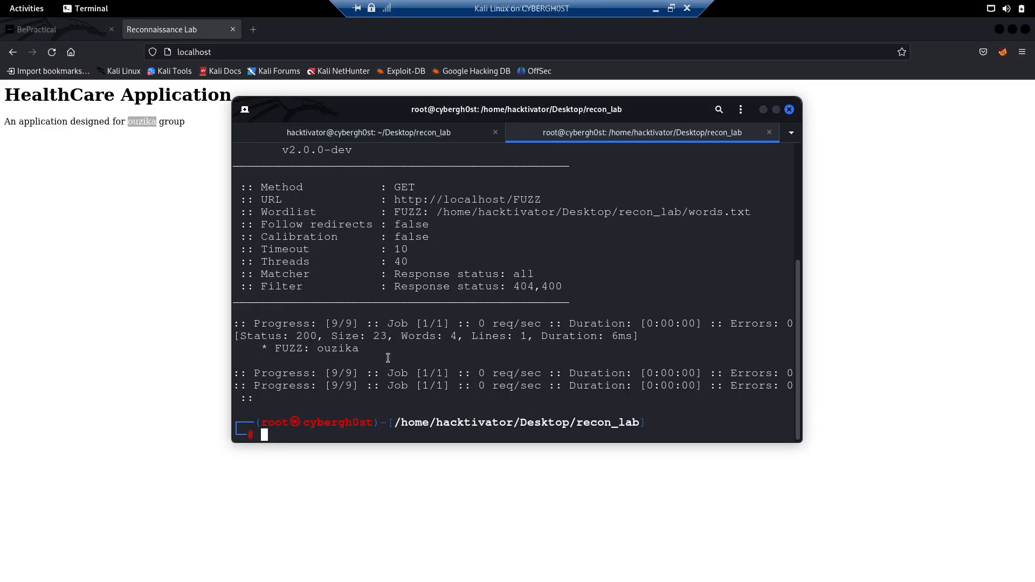
double_click(337, 349)
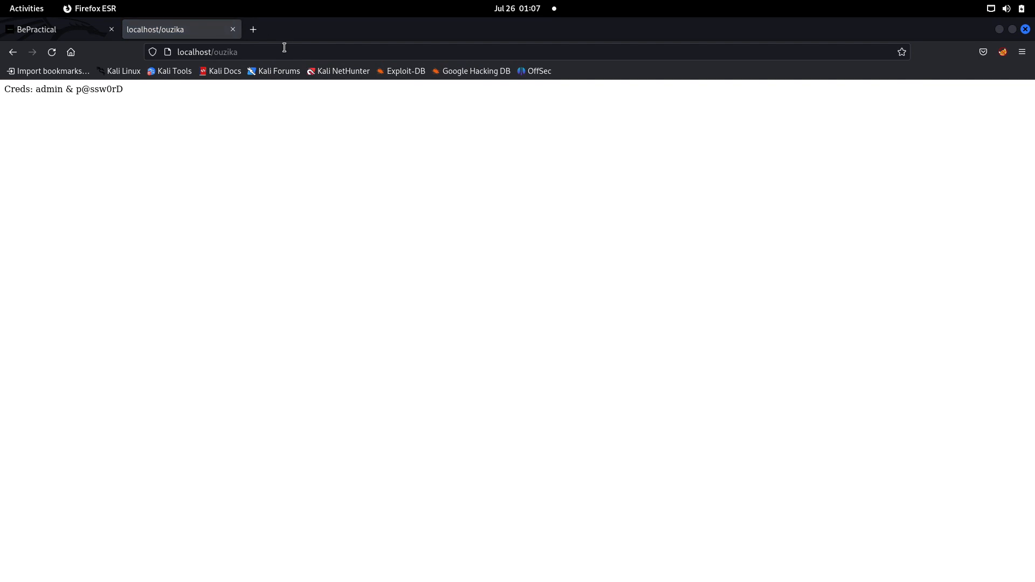
mouse_move(2, 119)
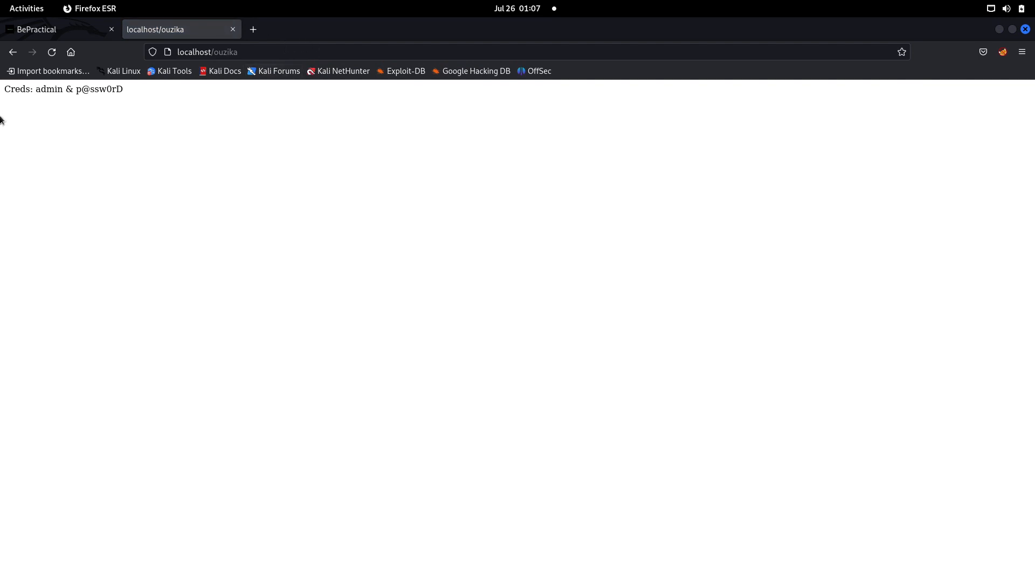
mouse_move(89, 188)
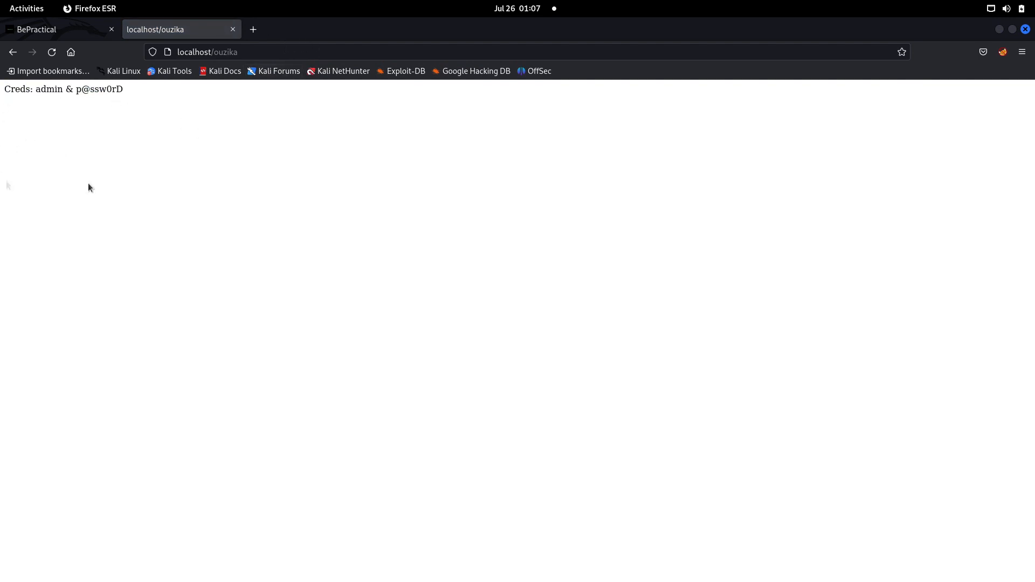
mouse_move(109, 179)
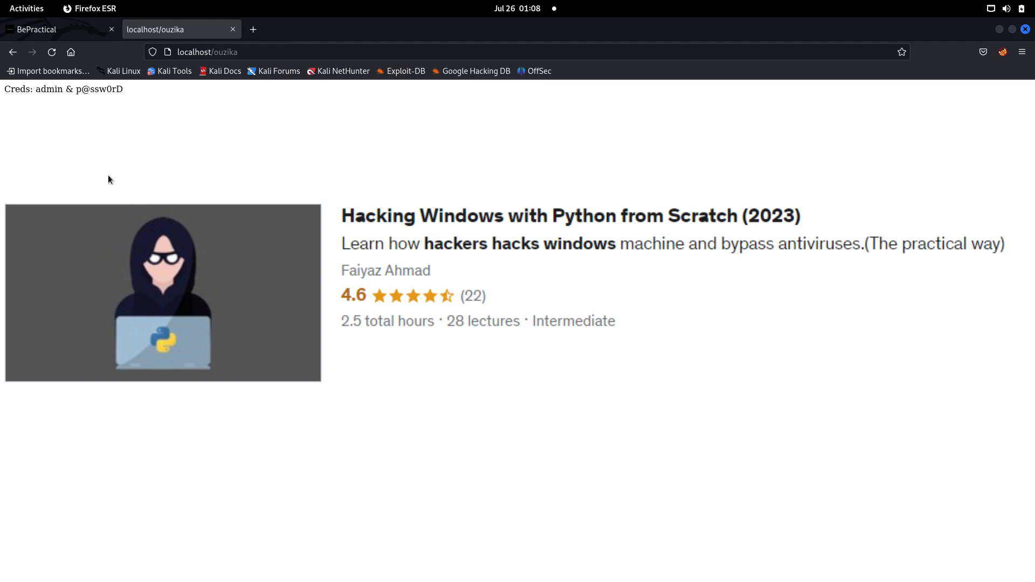
left_click(52, 51)
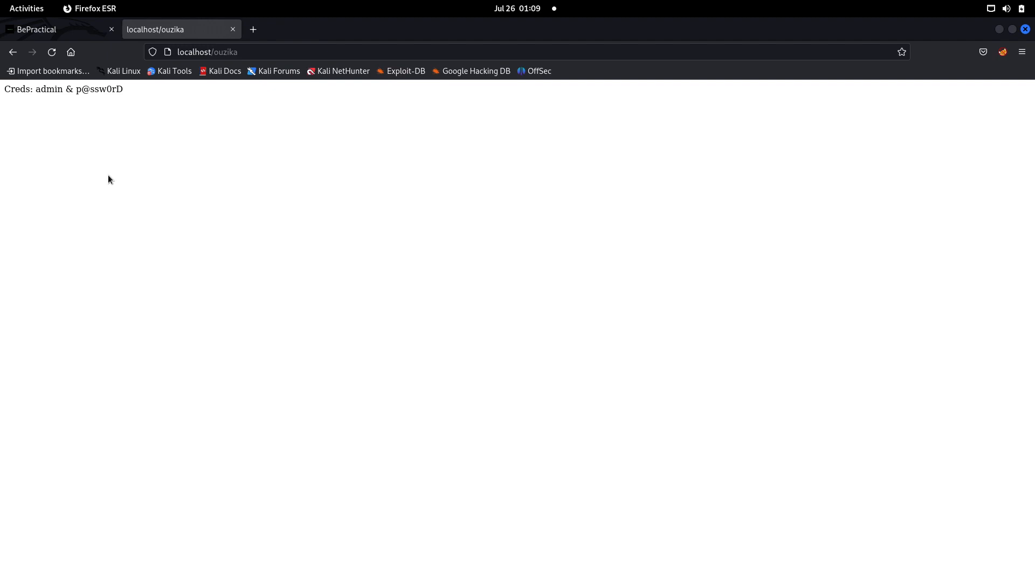